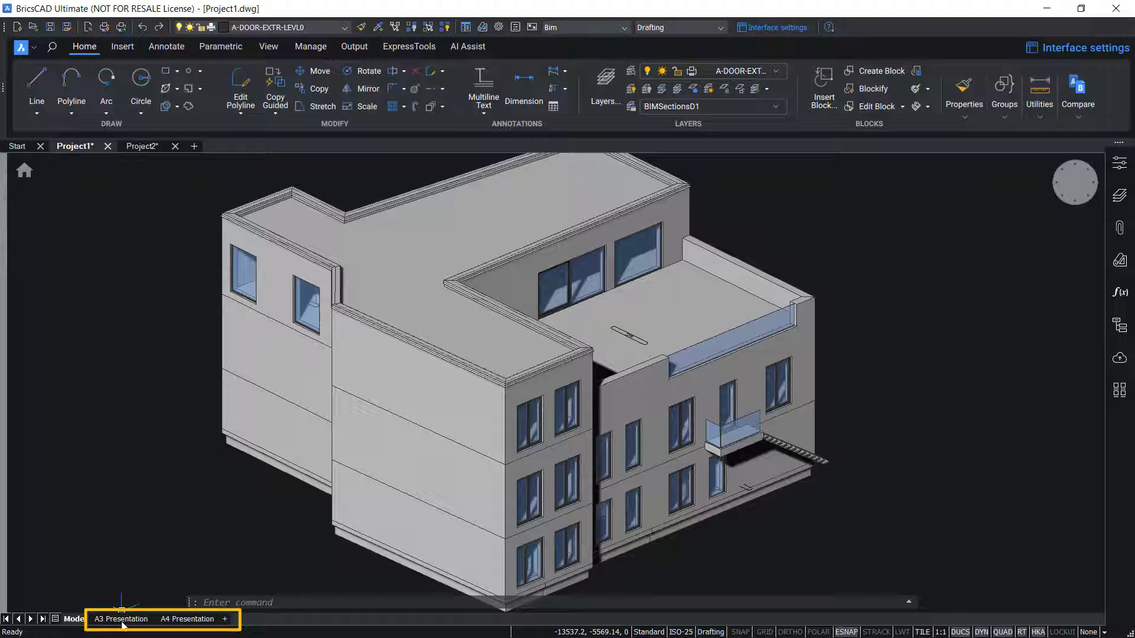
- View Project1's A3 and A4 Presentation layouts, then Project2's Plan, Interior and Furniture View layouts
click(120, 619)
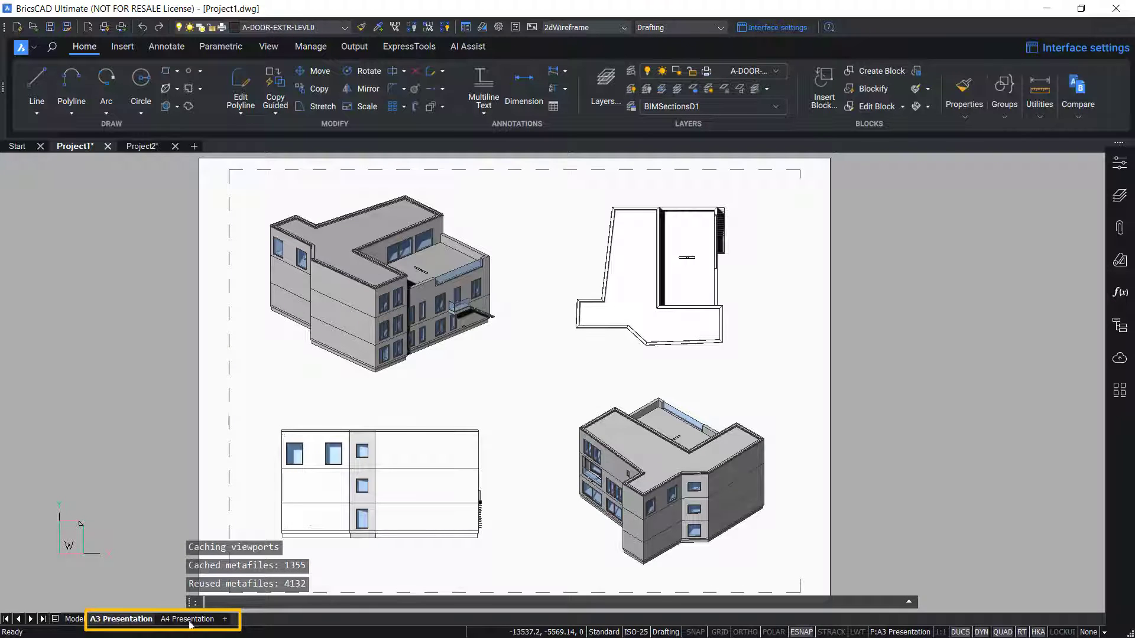
click(187, 619)
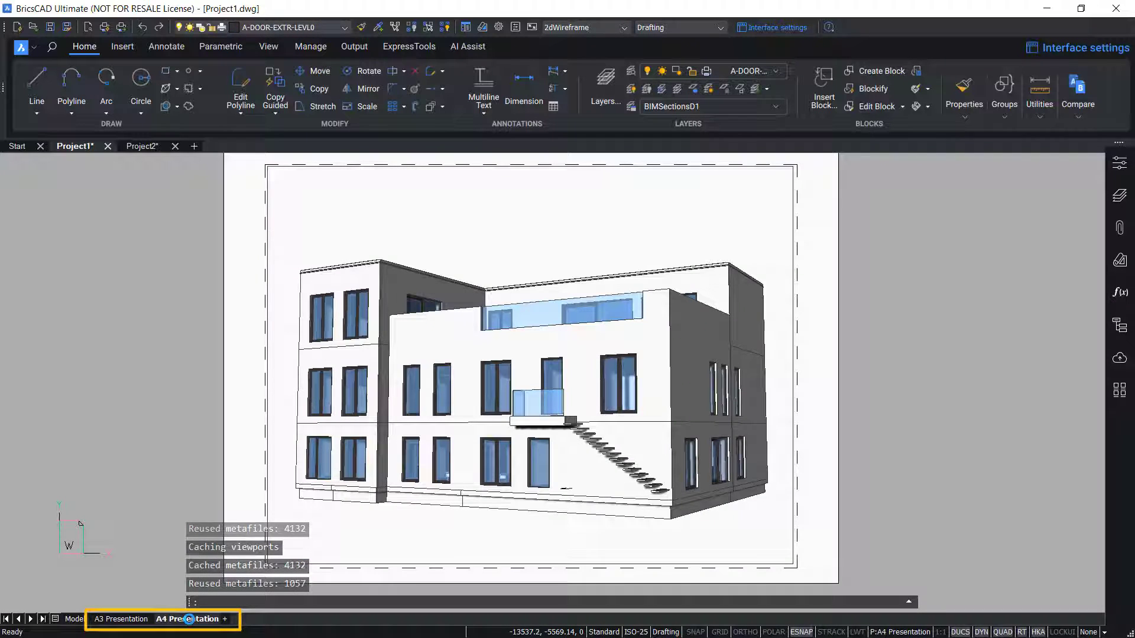
click(142, 145)
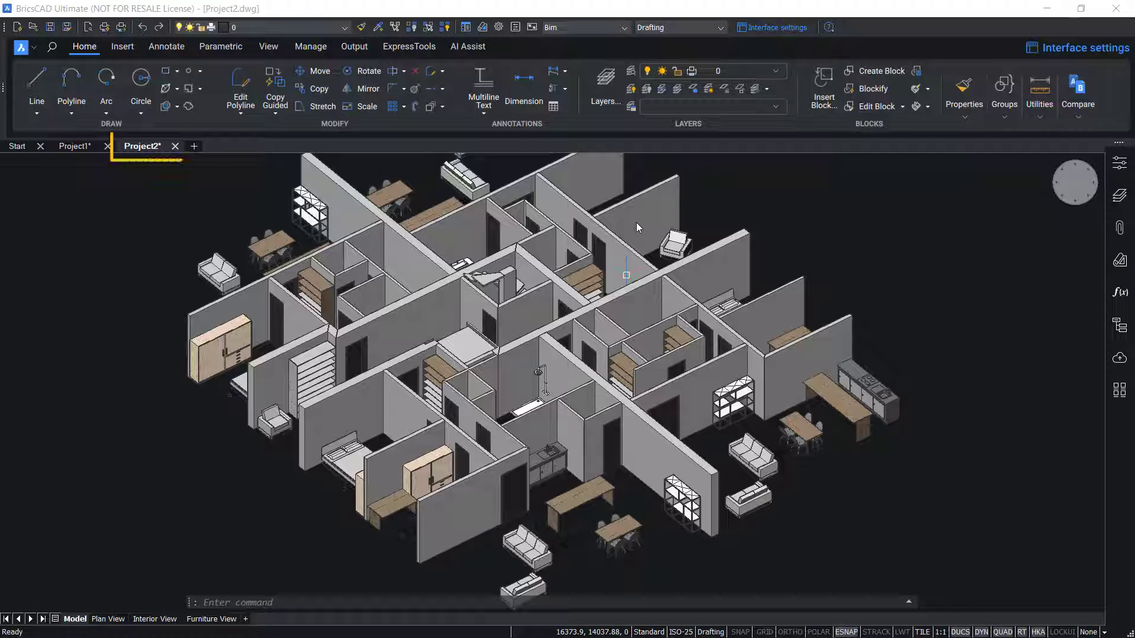
click(144, 145)
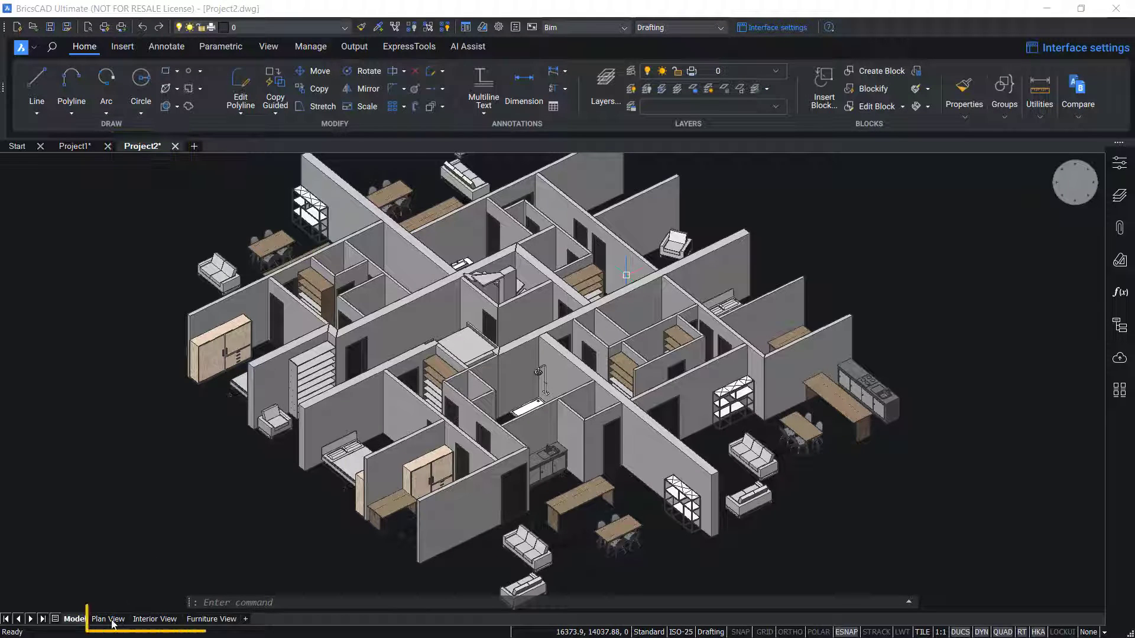
click(107, 619)
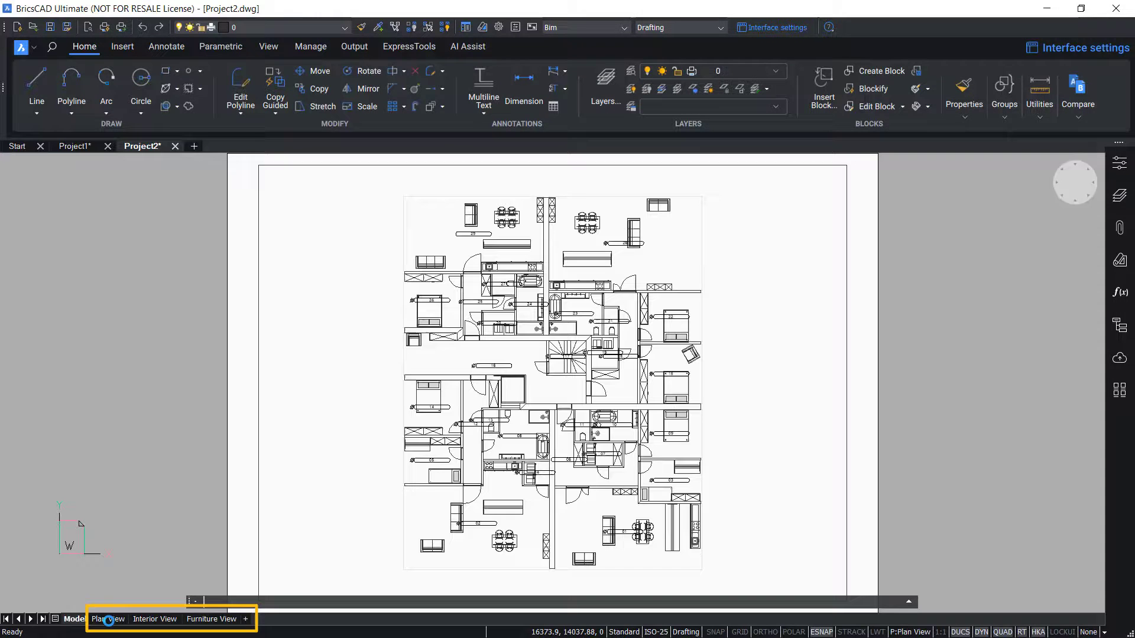
click(155, 619)
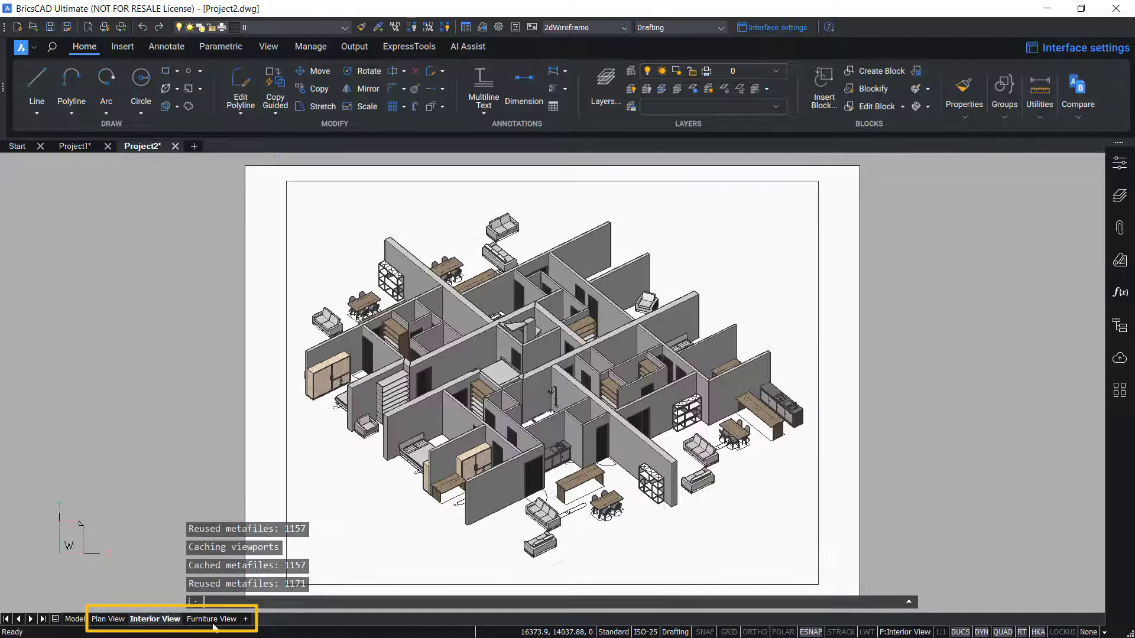
click(210, 619)
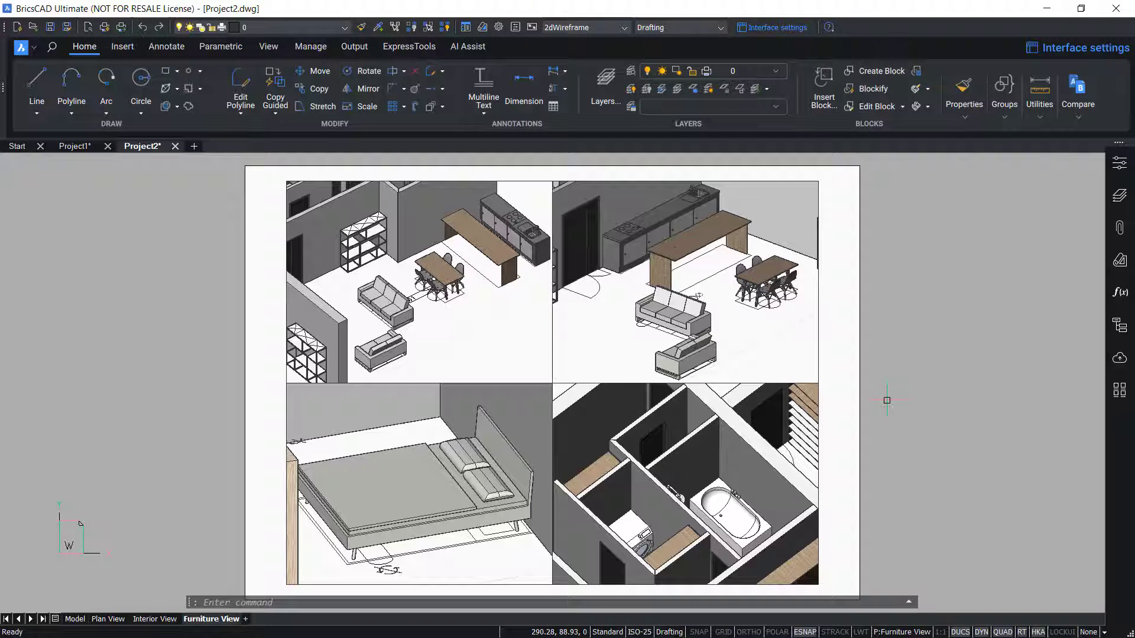
mouse_move(593, 282)
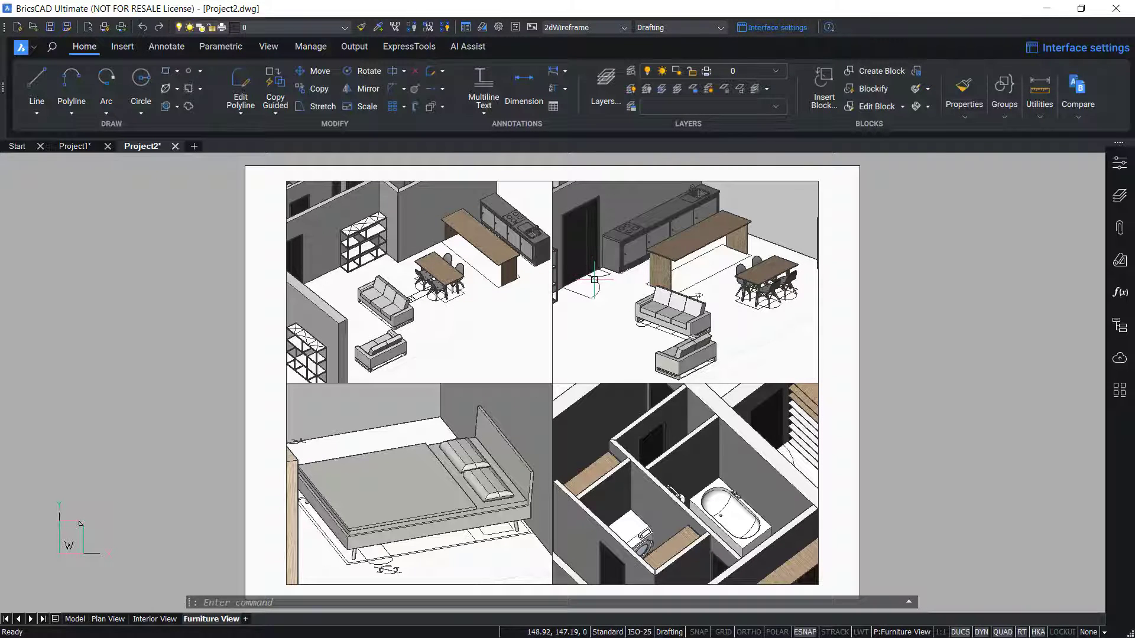
mouse_move(543, 277)
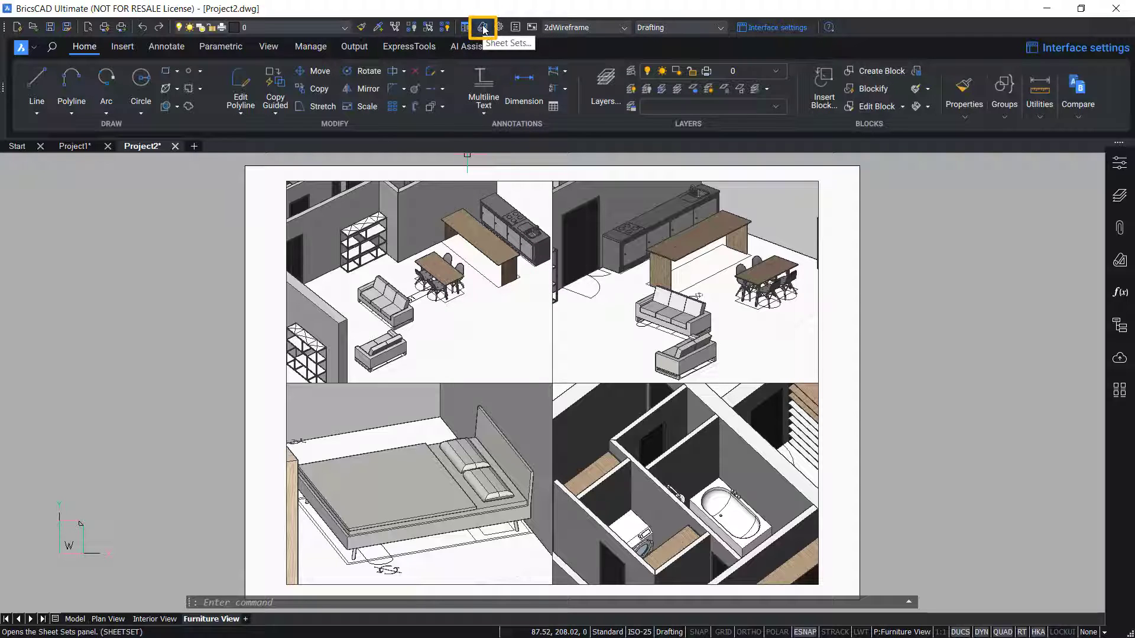
click(481, 28)
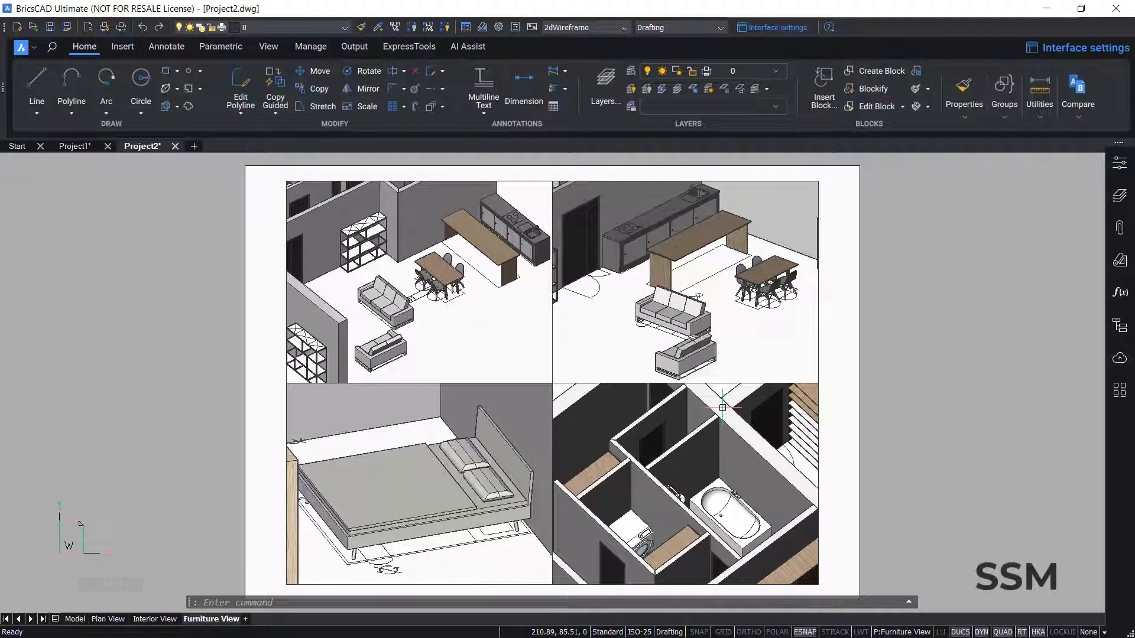
text(SSM)
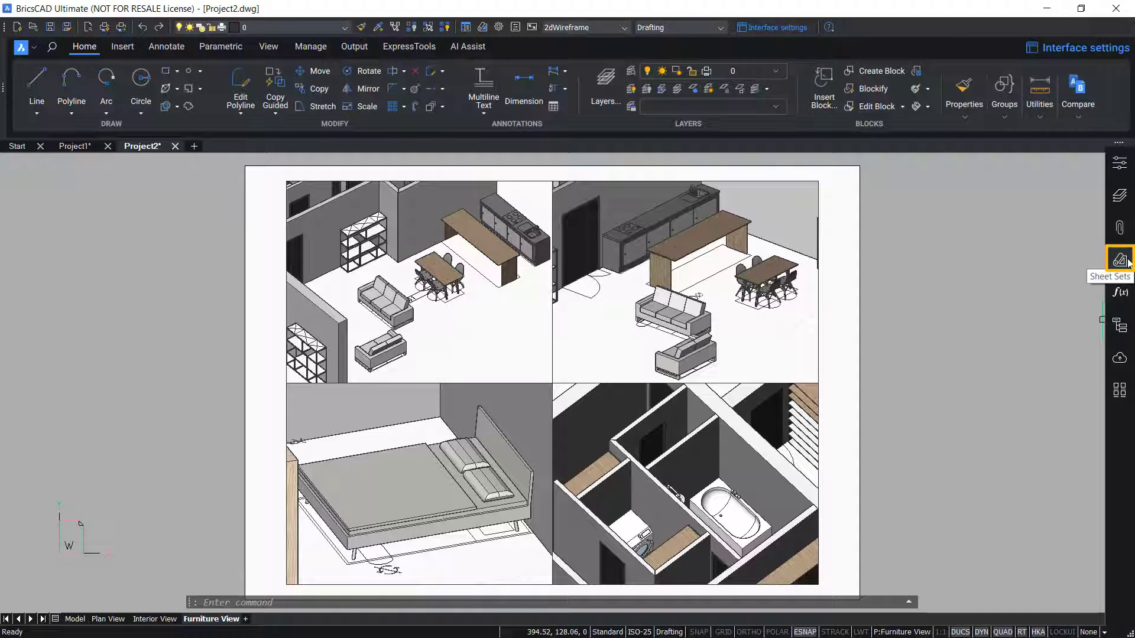
- Open Sheet set1.dst from the recently opened list in the Sheet Sets panel
click(1117, 259)
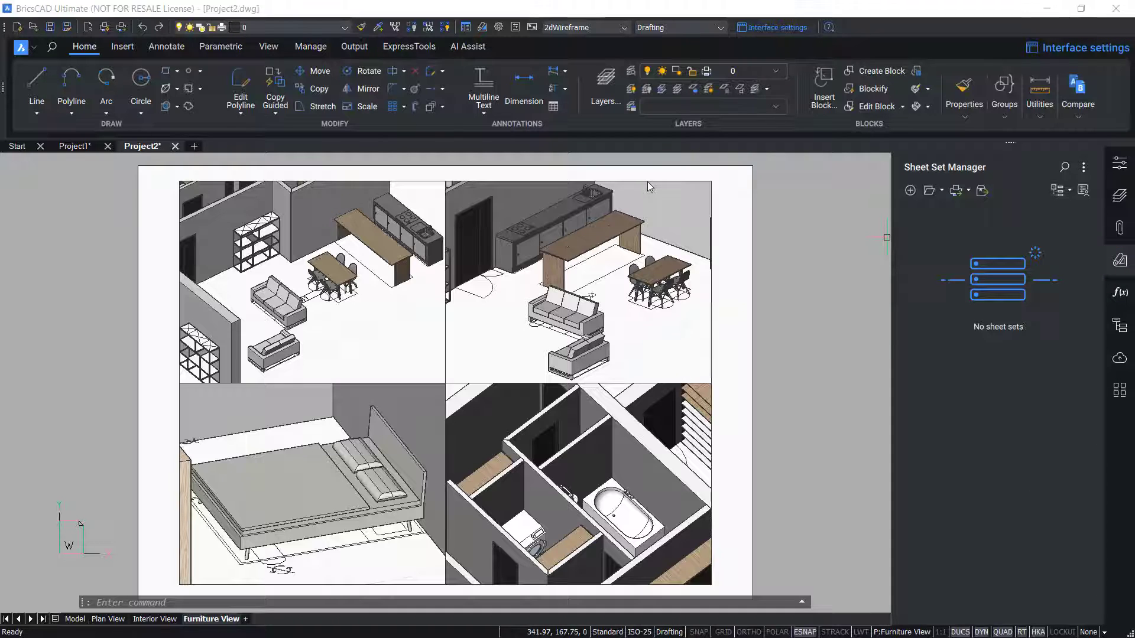
mouse_move(878, 71)
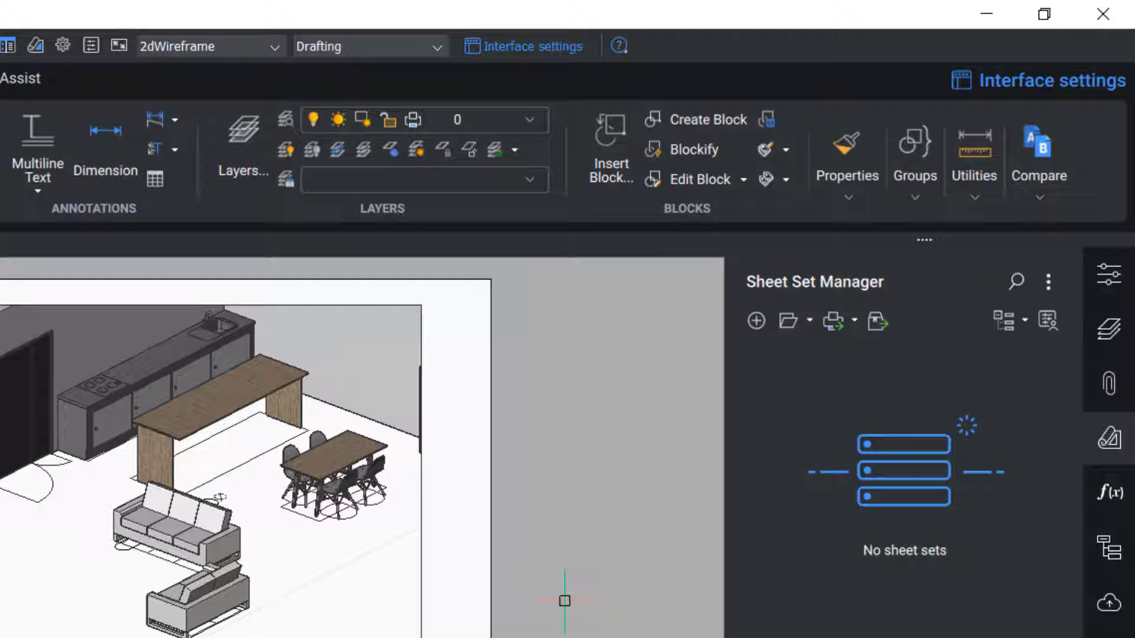
mouse_move(717, 502)
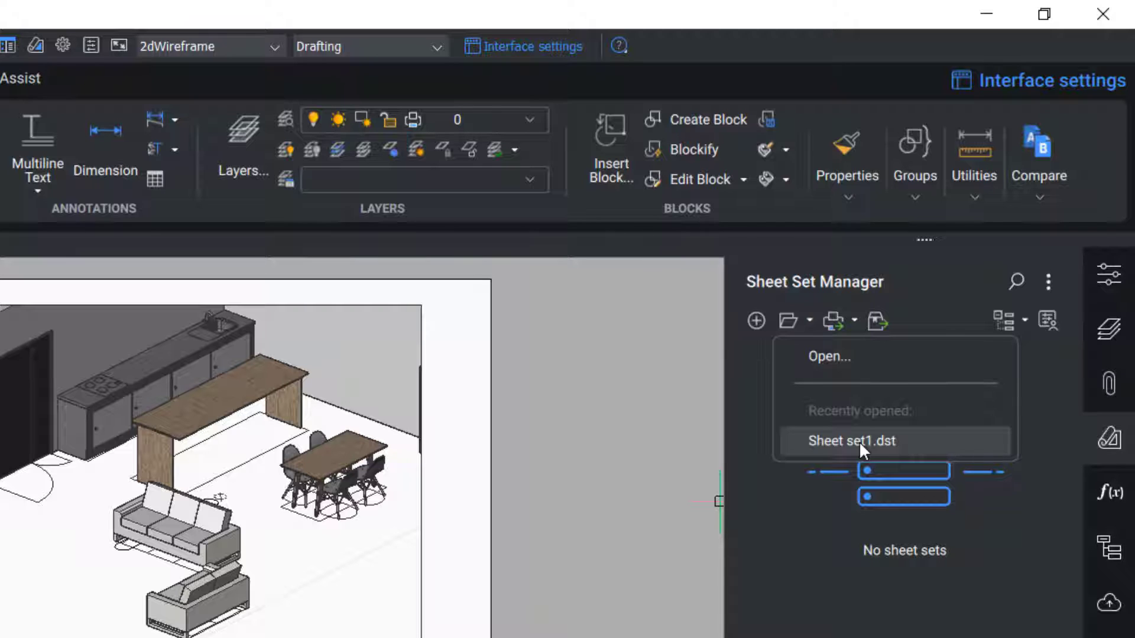
click(851, 441)
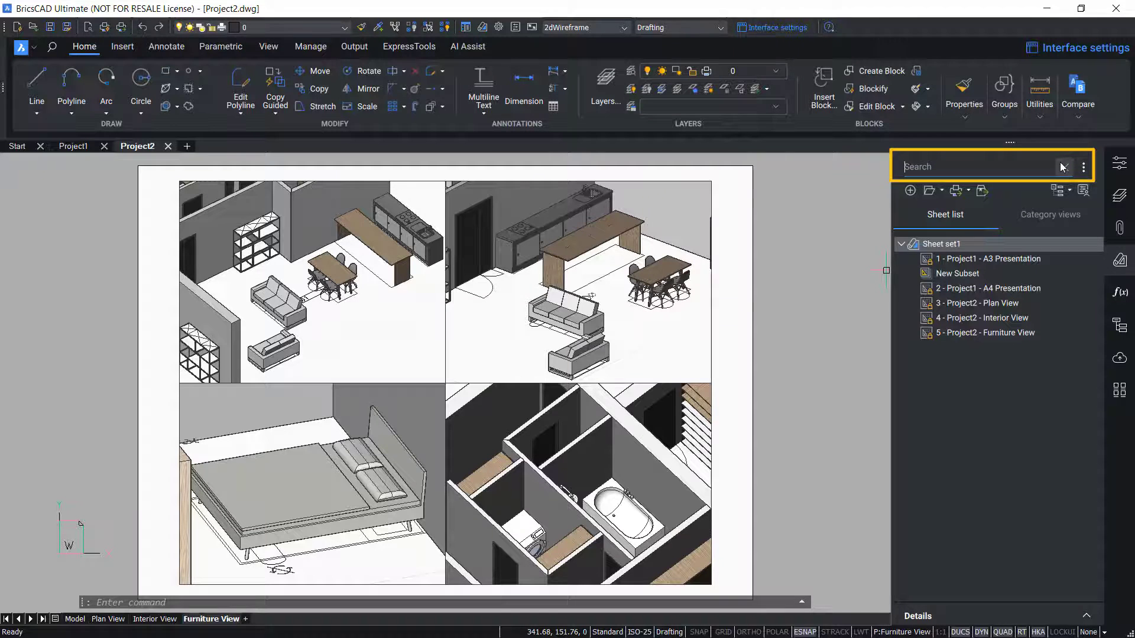
- Close Sheet set1 from its context menu, leaving the panel empty
click(989, 258)
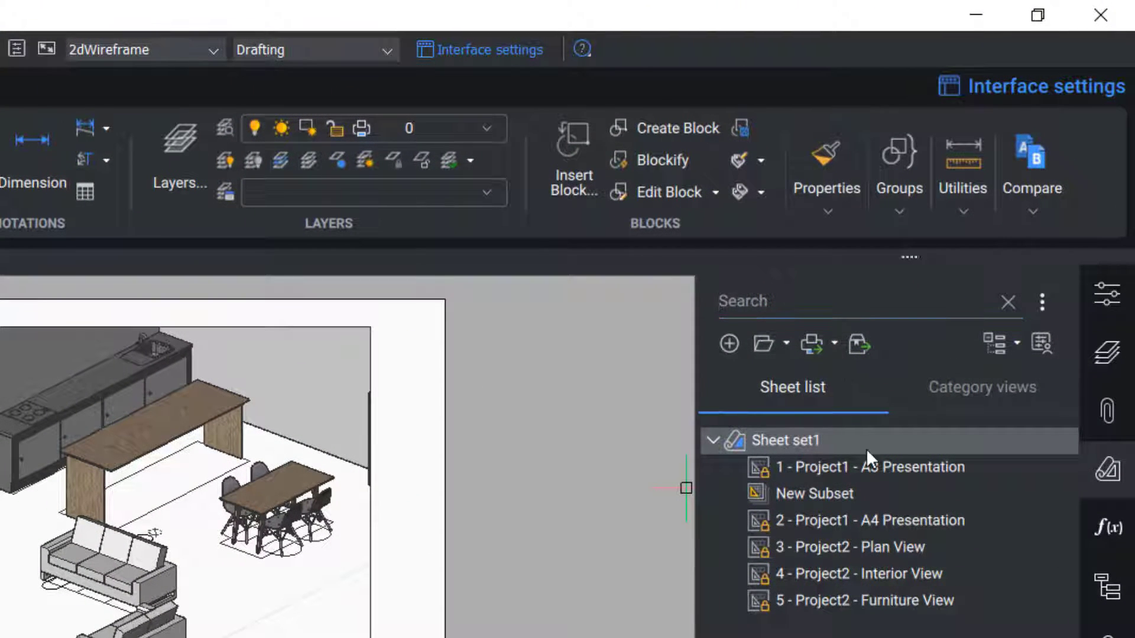
click(830, 344)
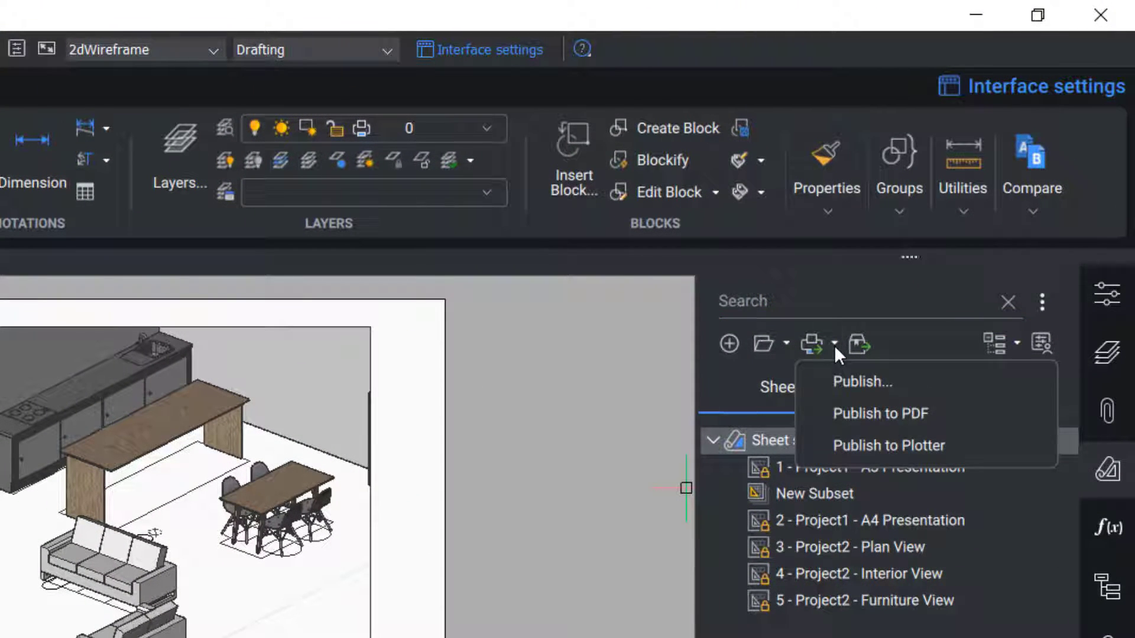
mouse_move(884, 413)
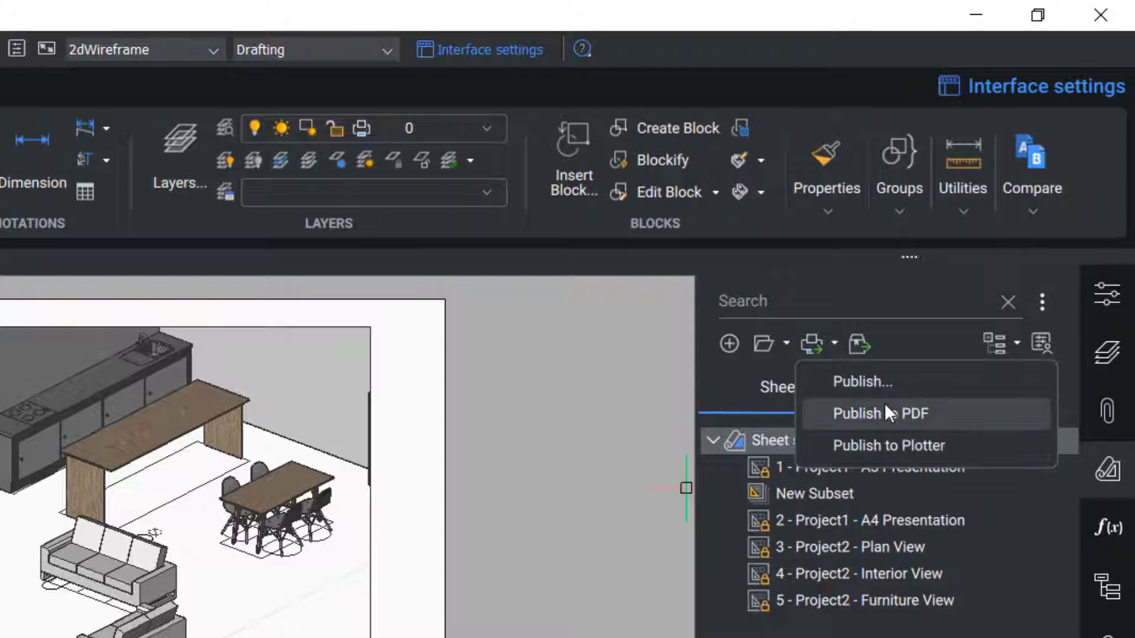
mouse_move(861, 381)
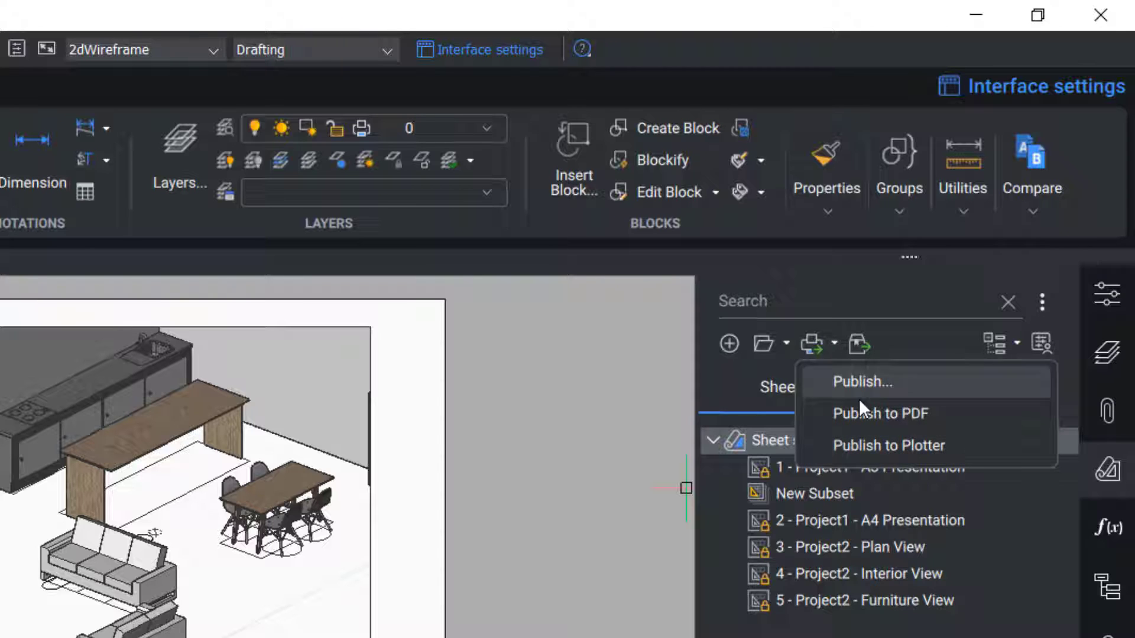
mouse_move(881, 413)
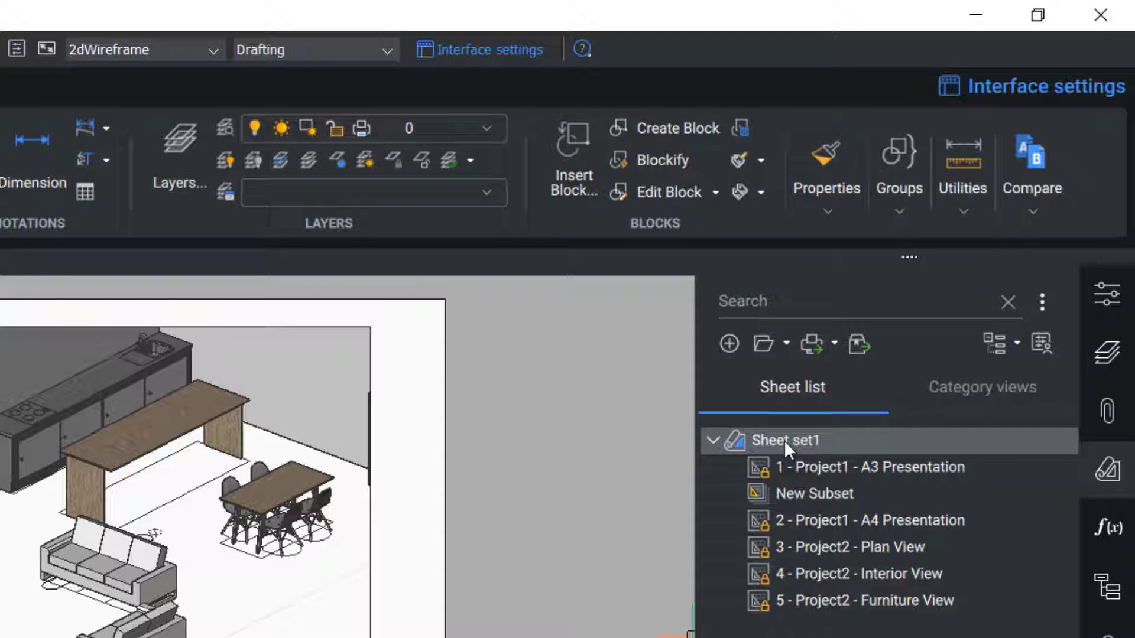
right_click(784, 440)
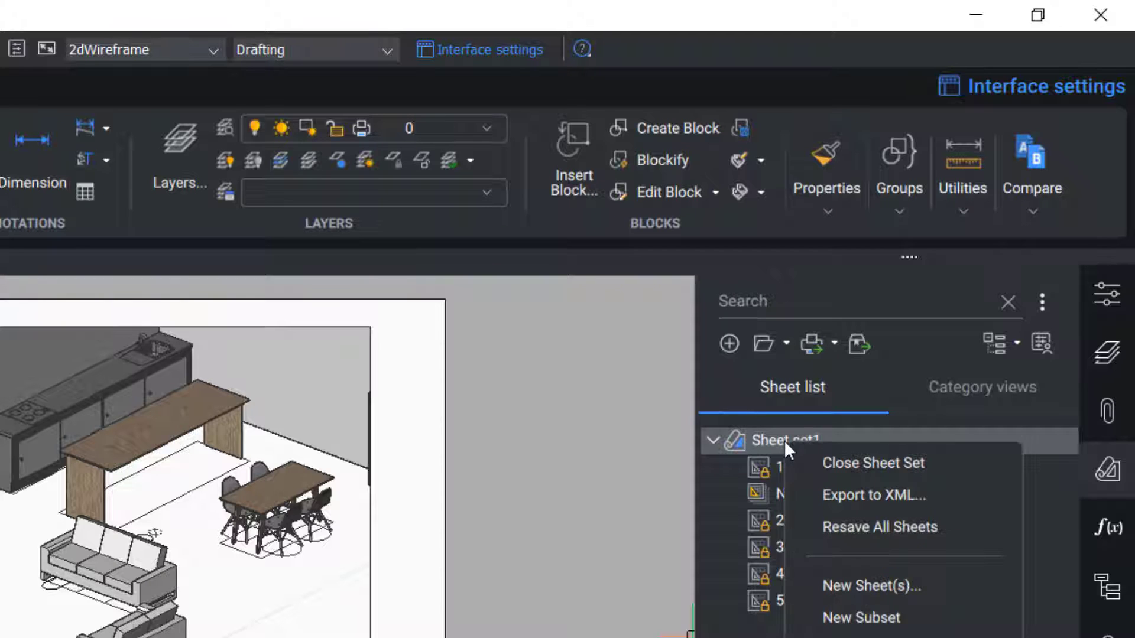
mouse_move(889, 564)
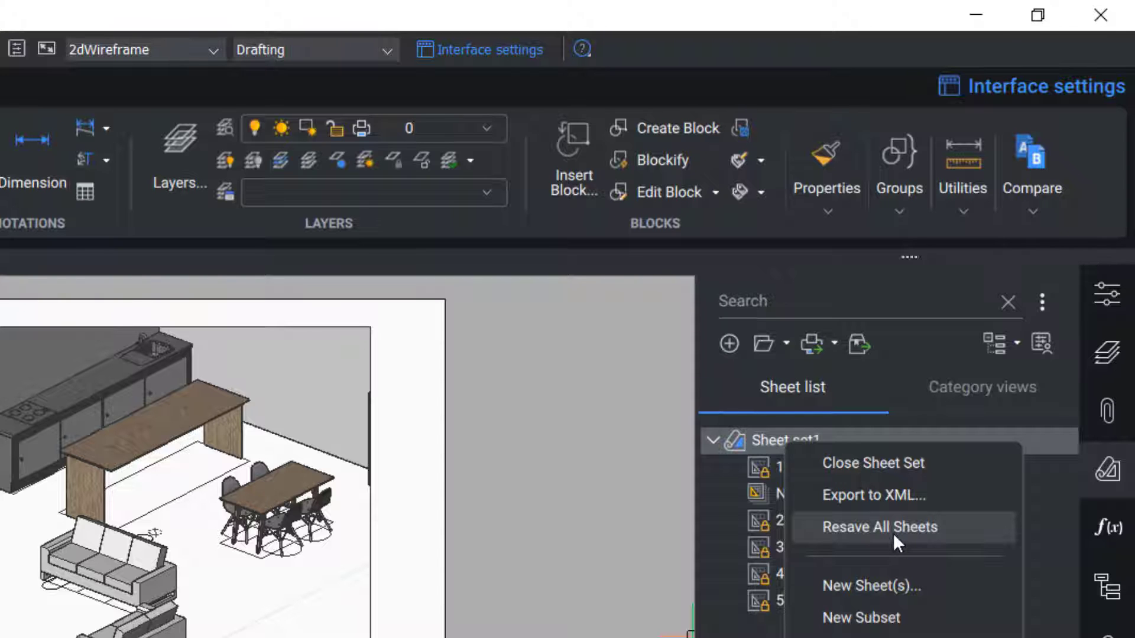
click(879, 527)
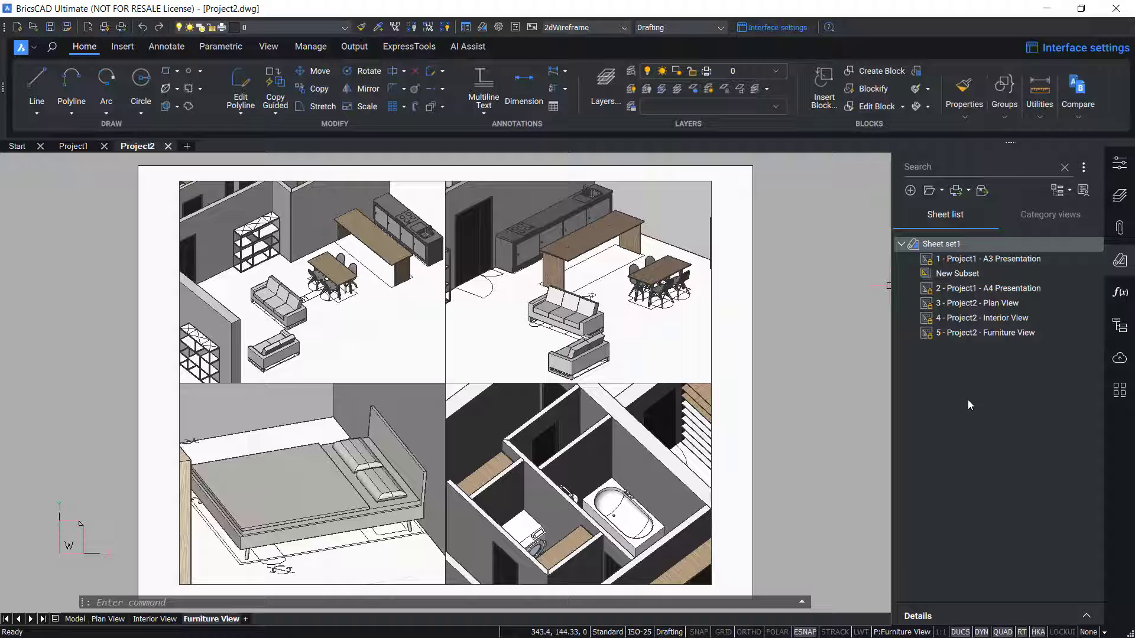
right_click(942, 244)
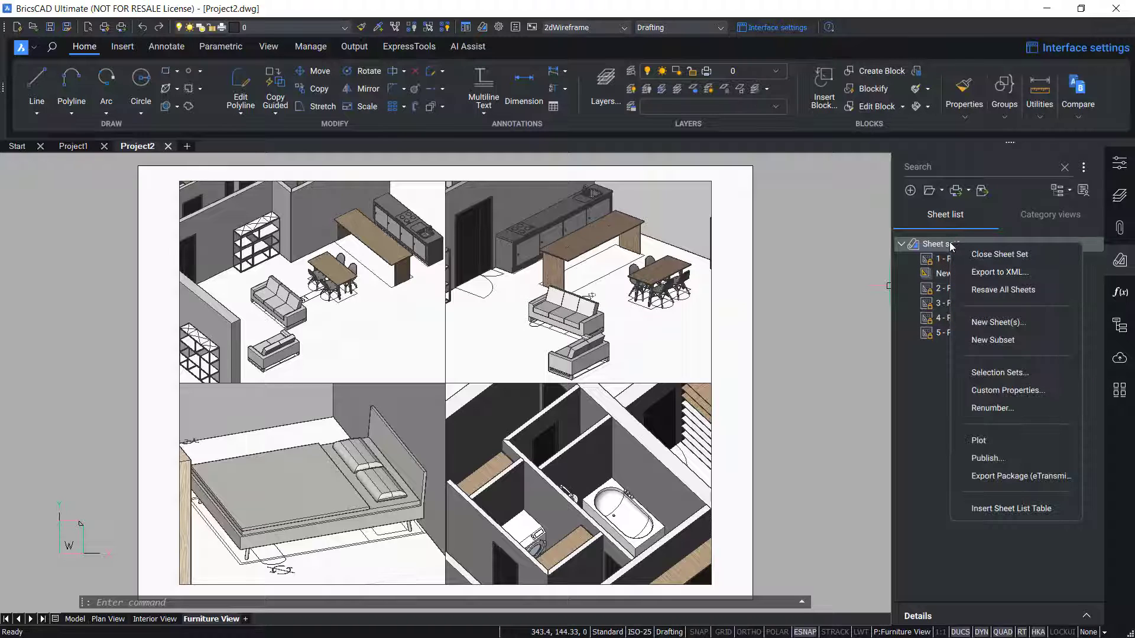
mouse_move(1000, 255)
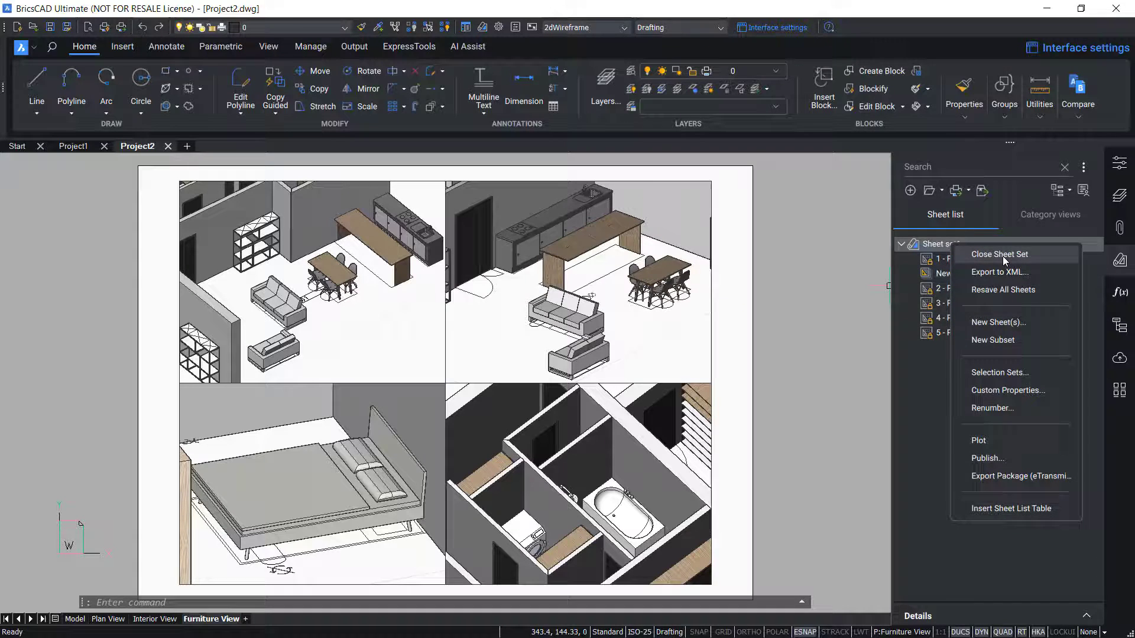
click(998, 255)
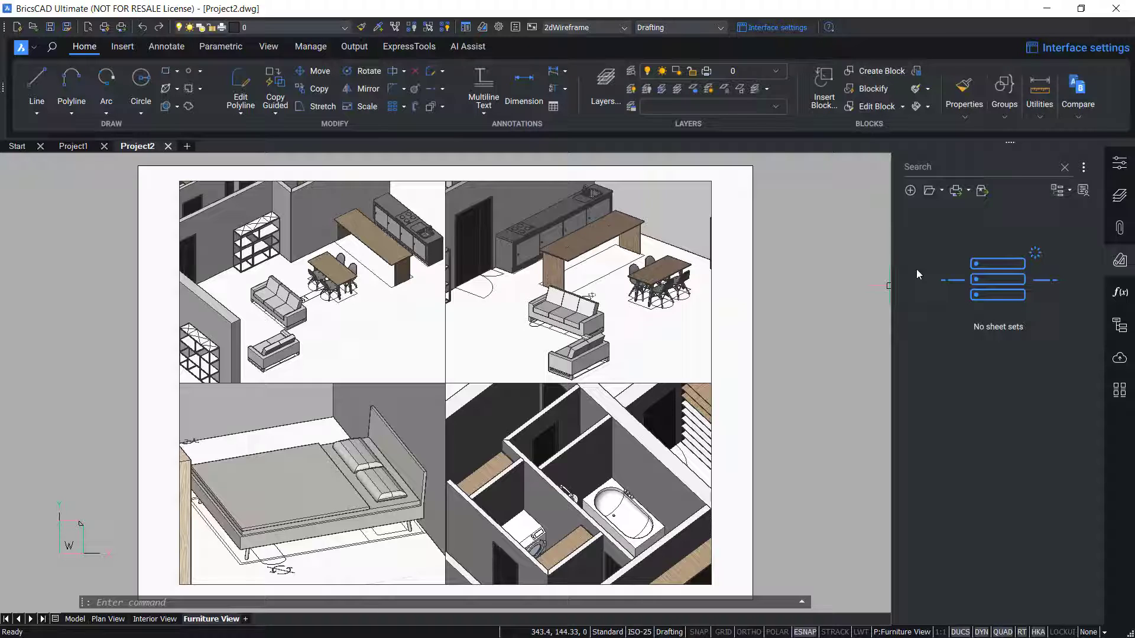
mouse_move(910, 190)
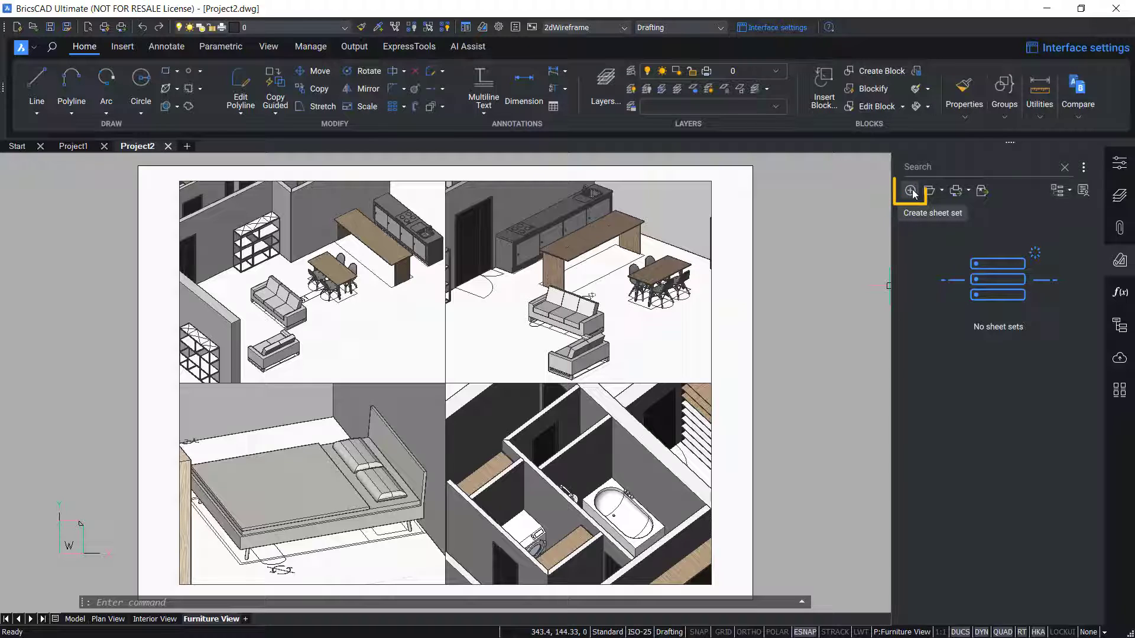
- Start a new sheet set from existing drawings, using the Sheets folder as source
click(909, 191)
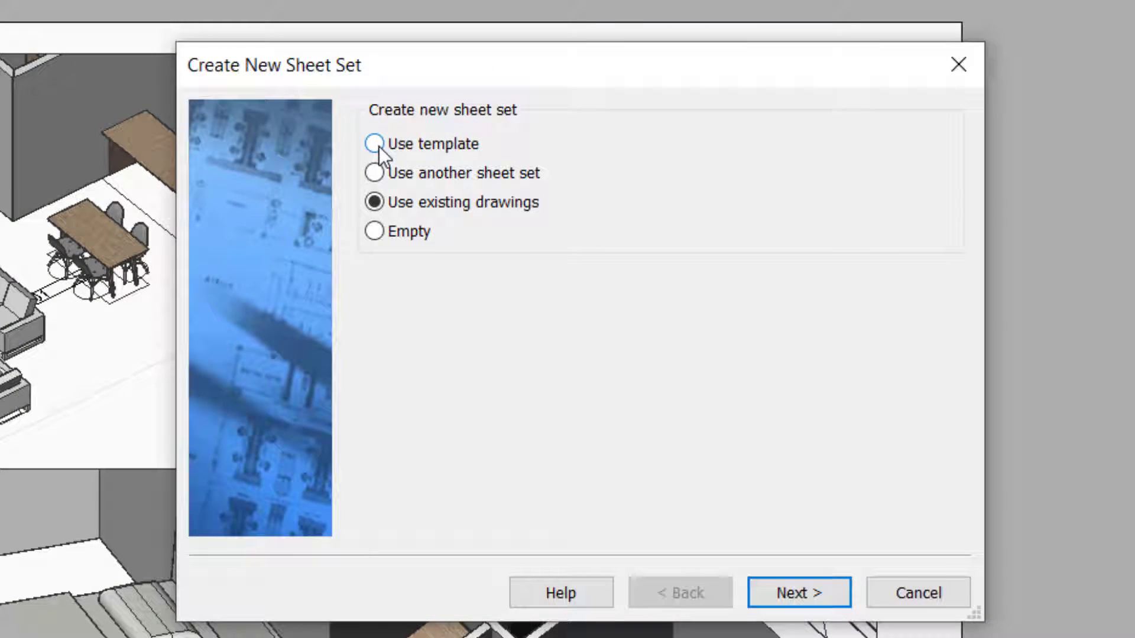
click(375, 143)
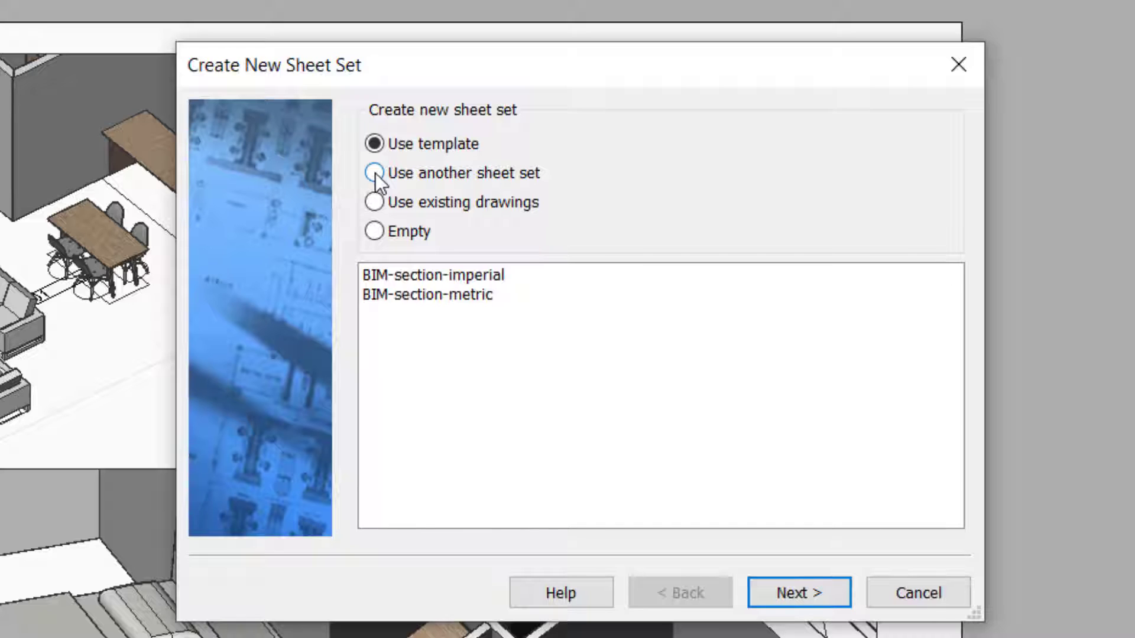
click(375, 173)
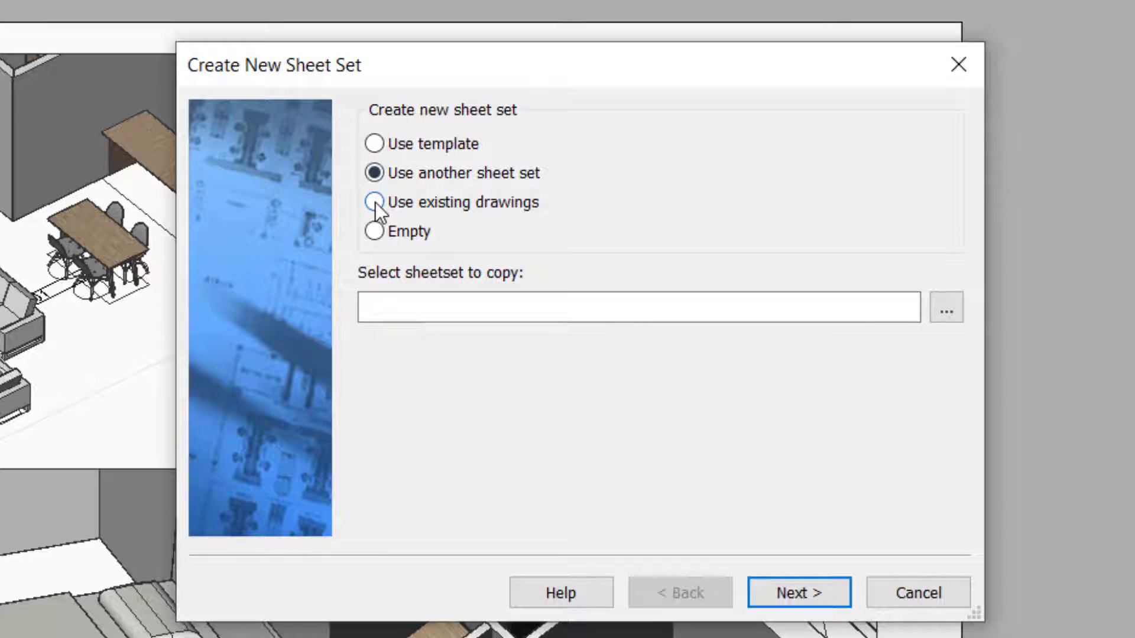
click(374, 202)
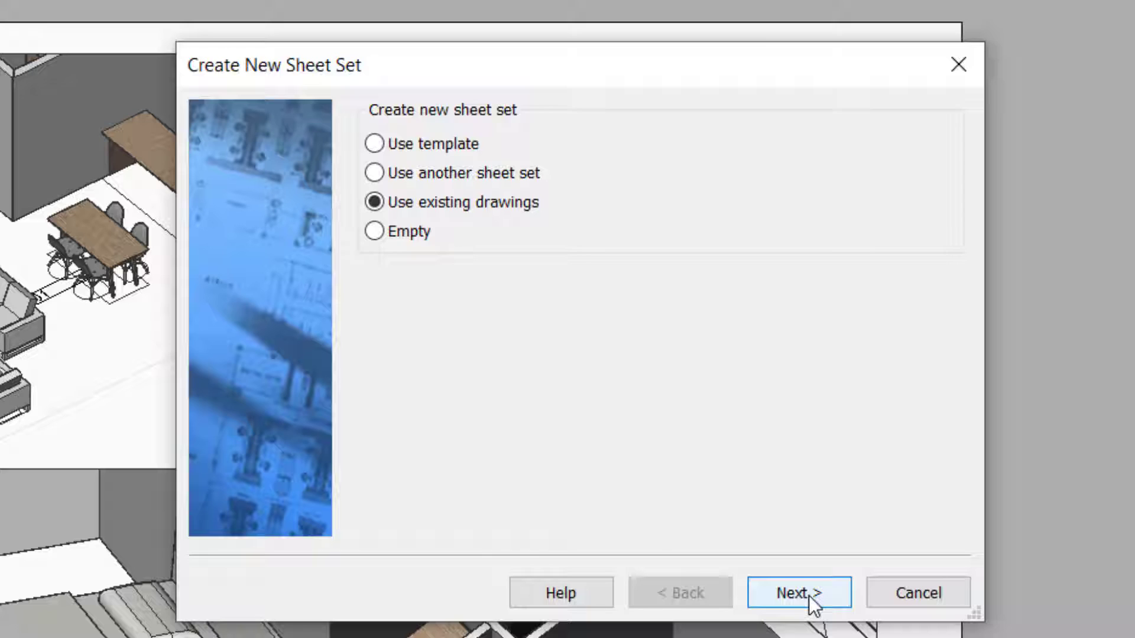
click(798, 592)
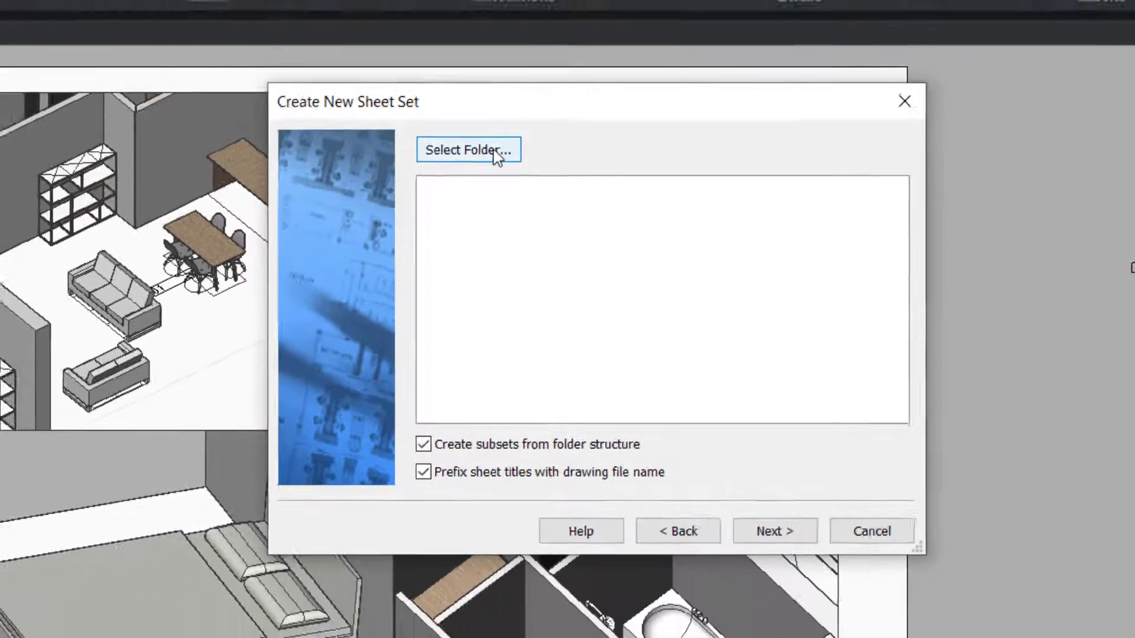
click(468, 149)
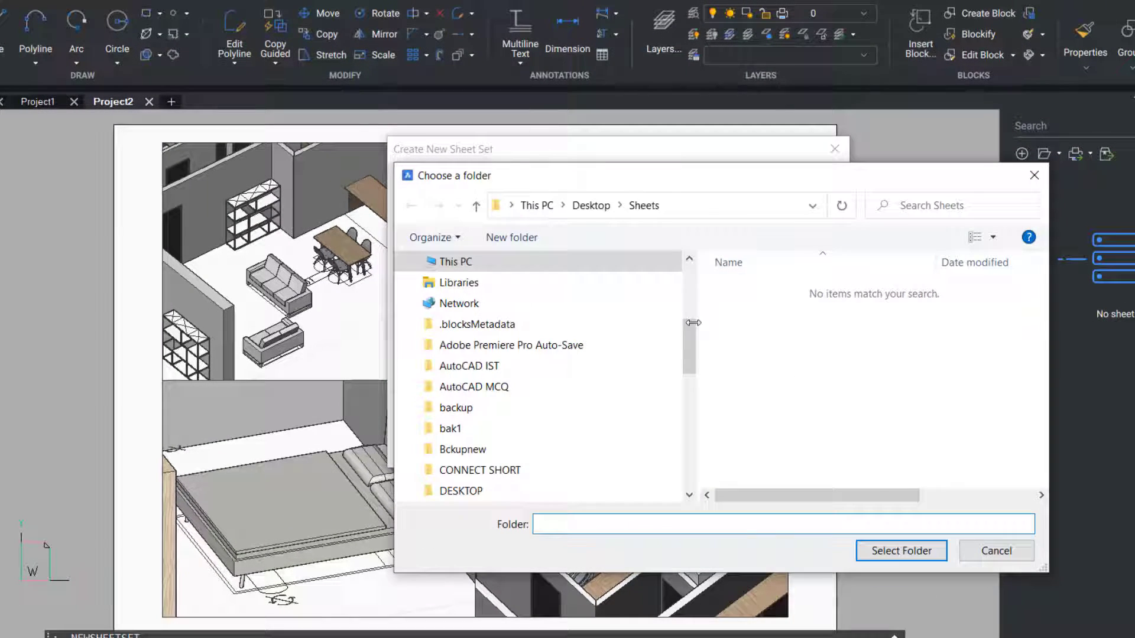
click(643, 206)
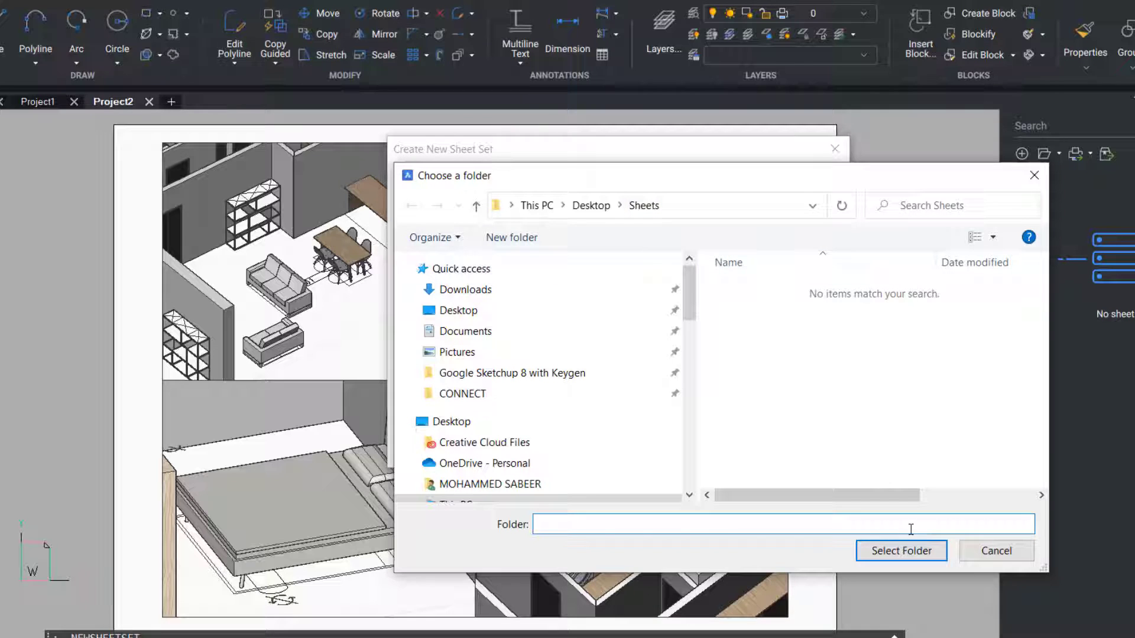
click(901, 551)
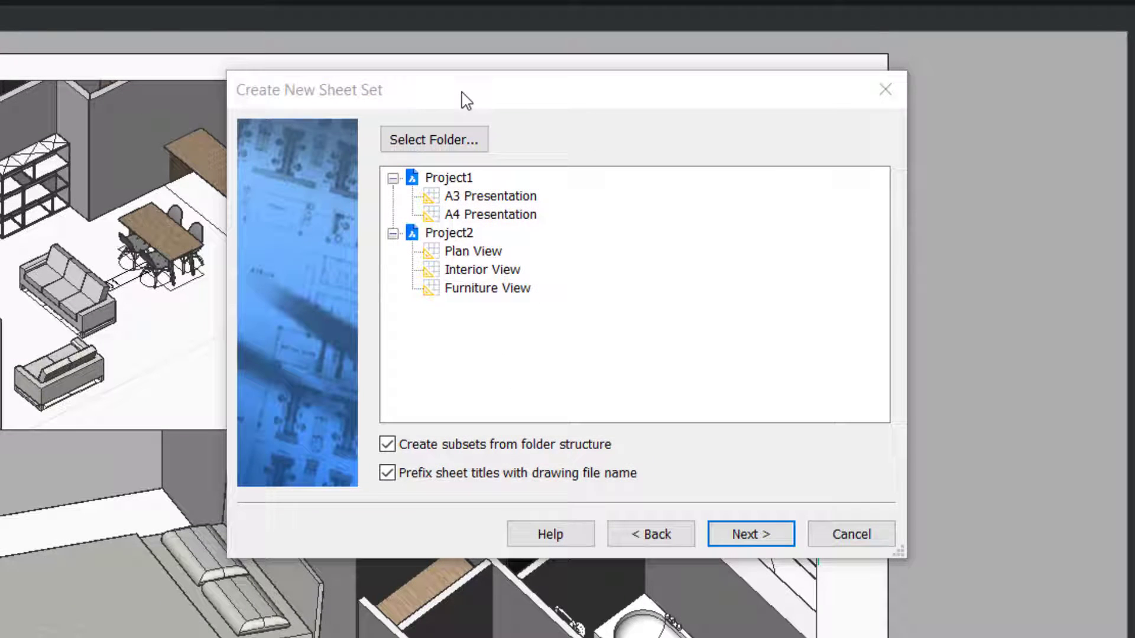
mouse_move(575, 224)
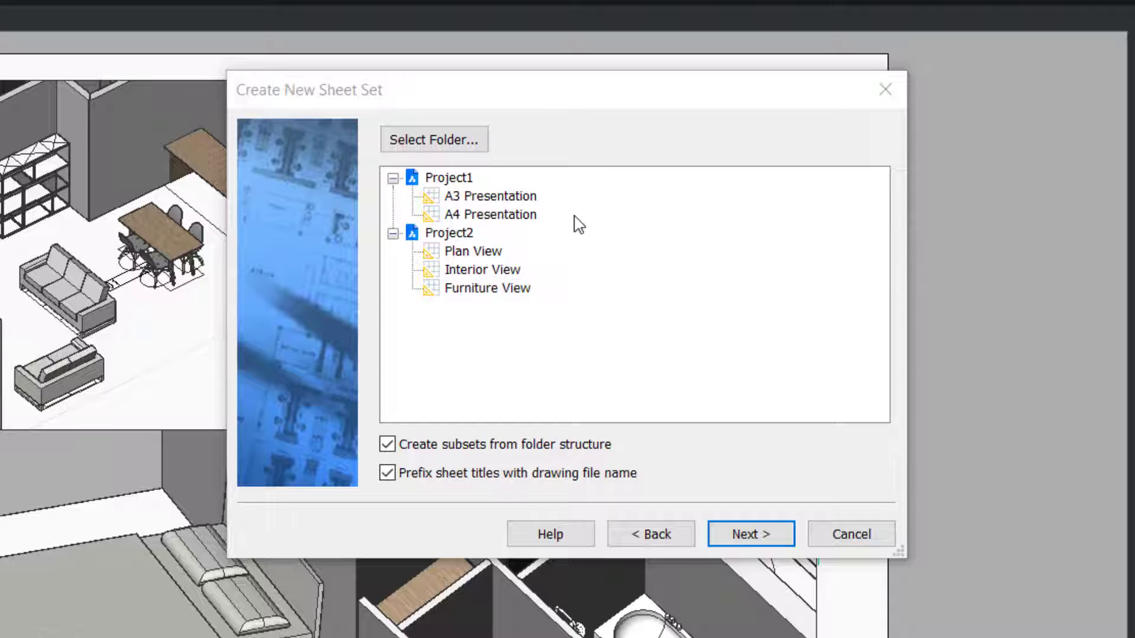
mouse_move(510, 232)
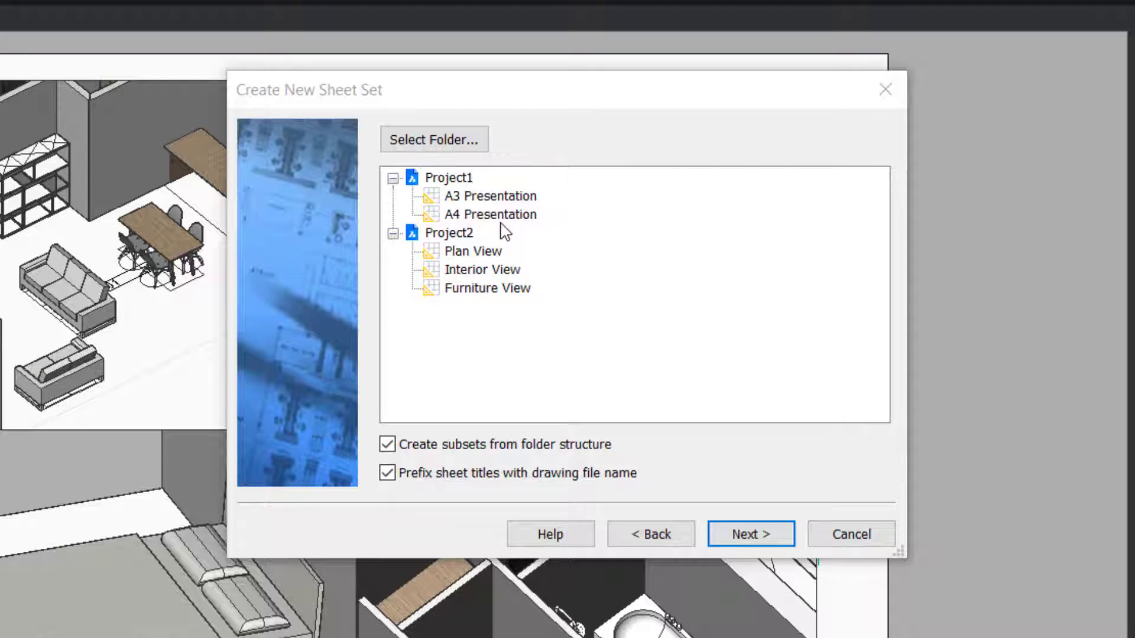
mouse_move(496, 217)
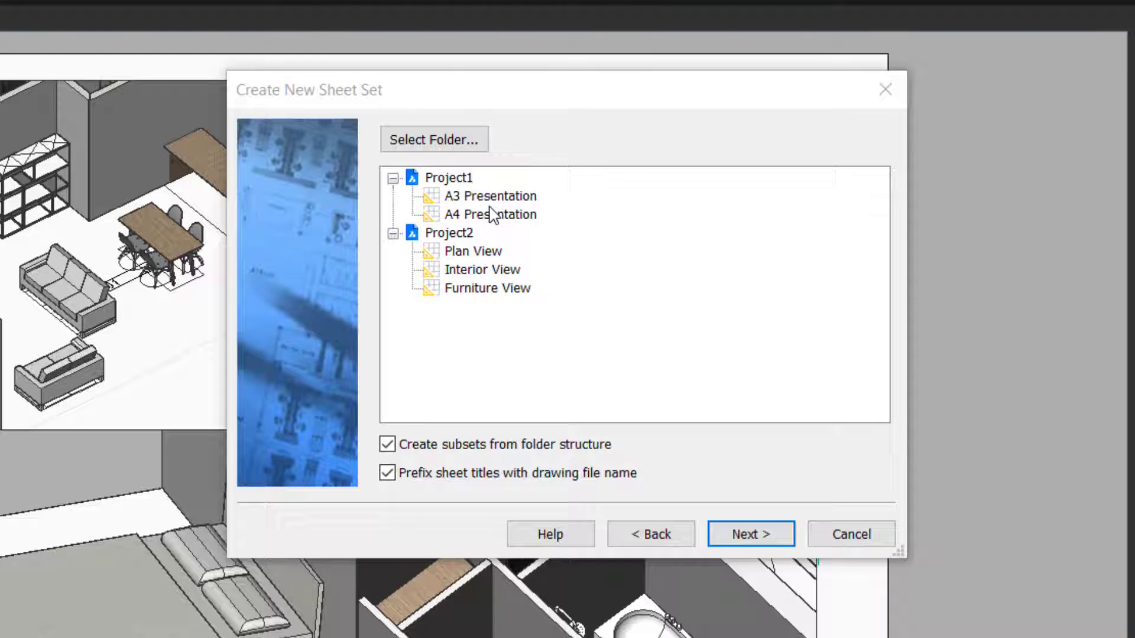
- Try layout selection options on the five Project1 and Project2 layouts, leaving none chosen
click(490, 196)
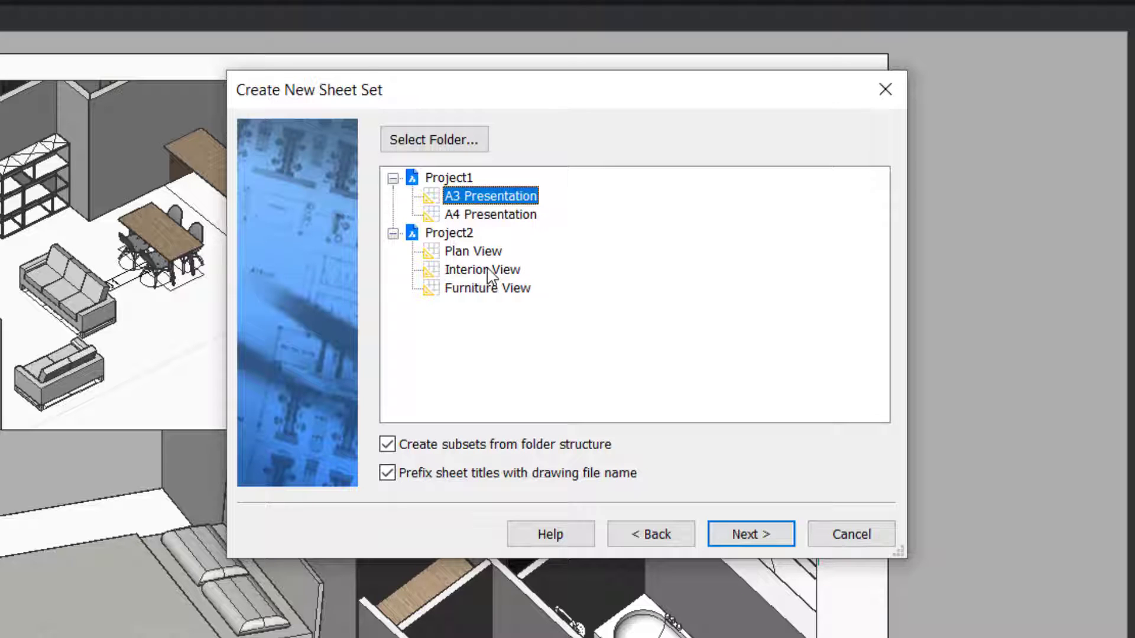
click(482, 269)
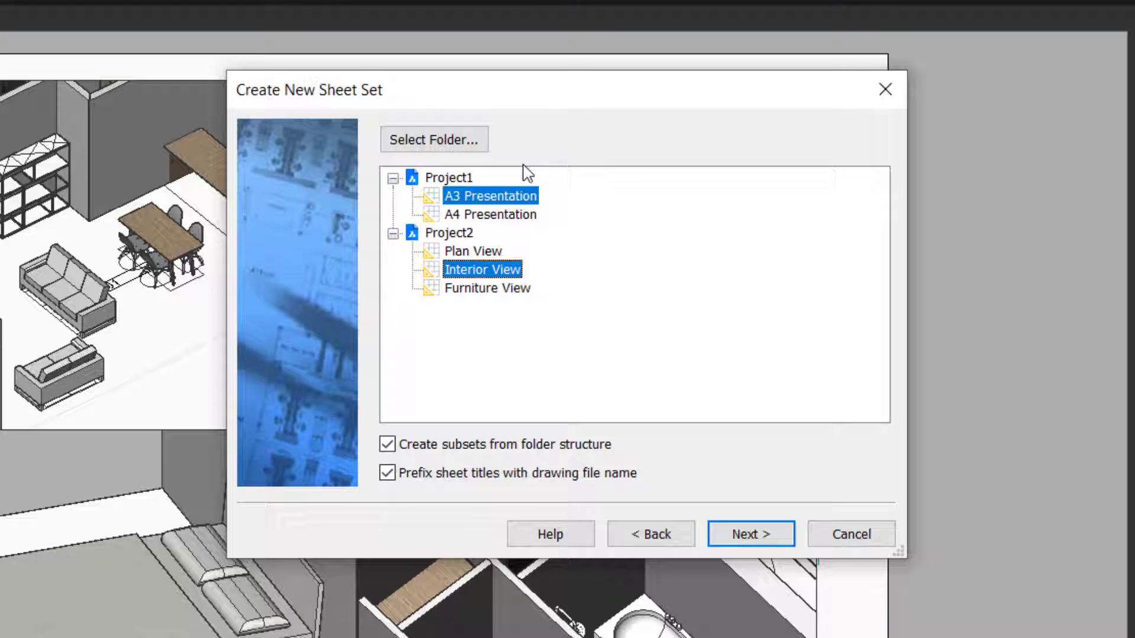
mouse_move(525, 310)
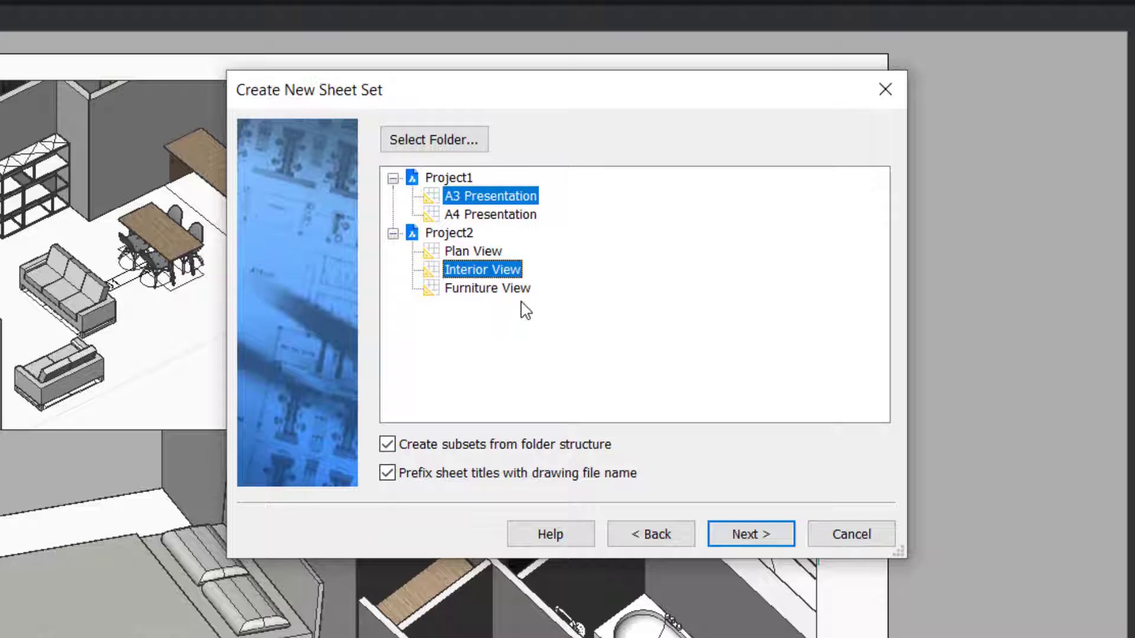
right_click(460, 199)
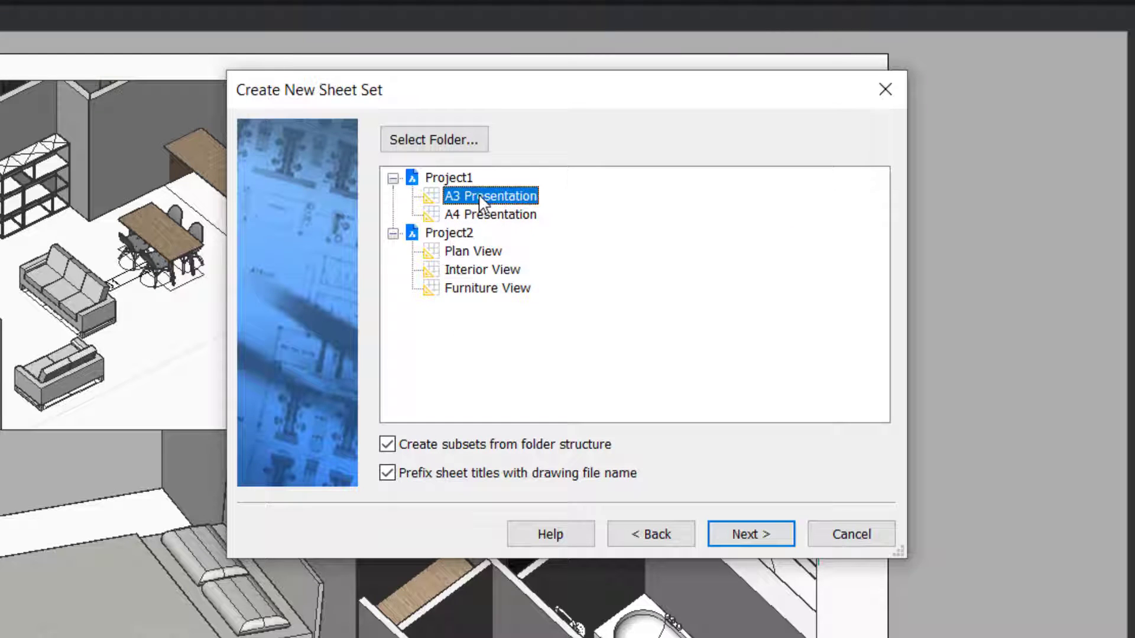
right_click(490, 196)
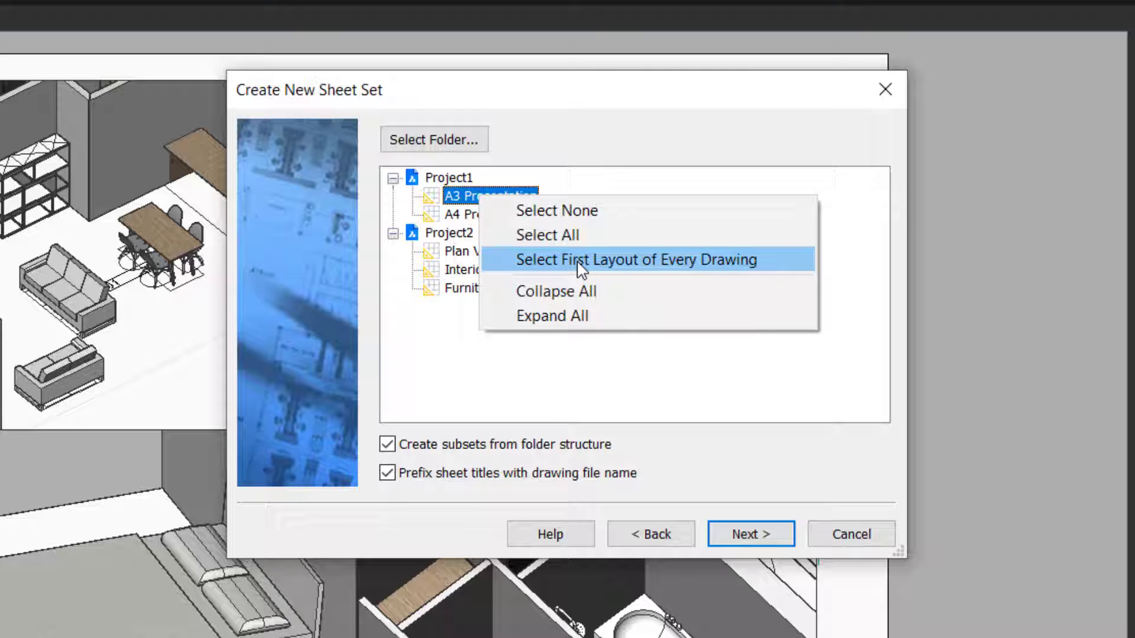
click(635, 259)
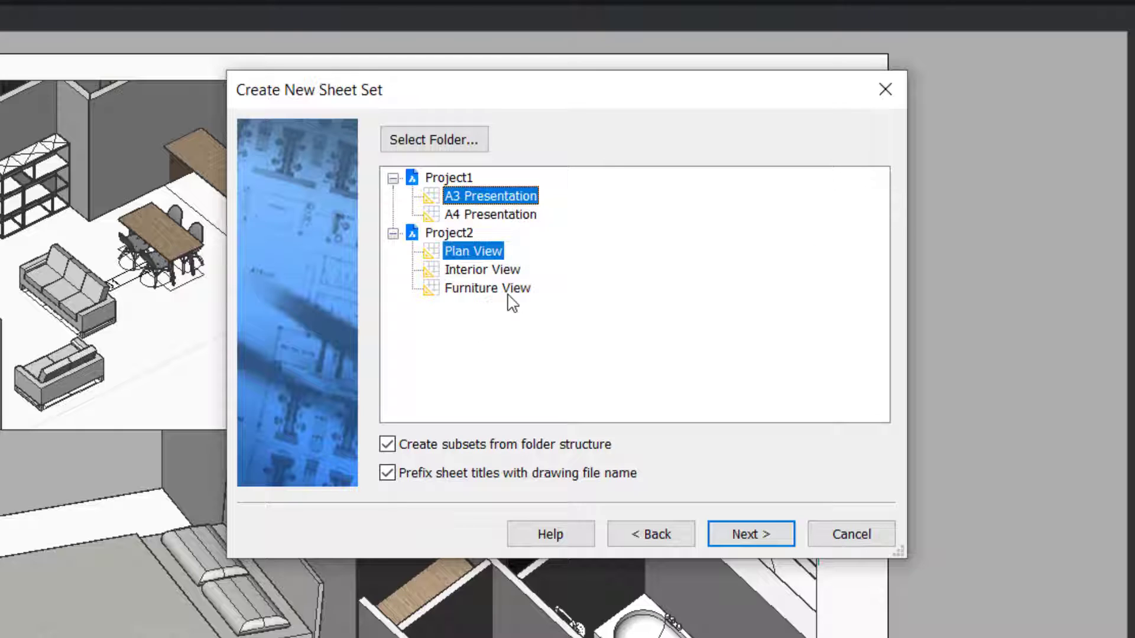
right_click(474, 251)
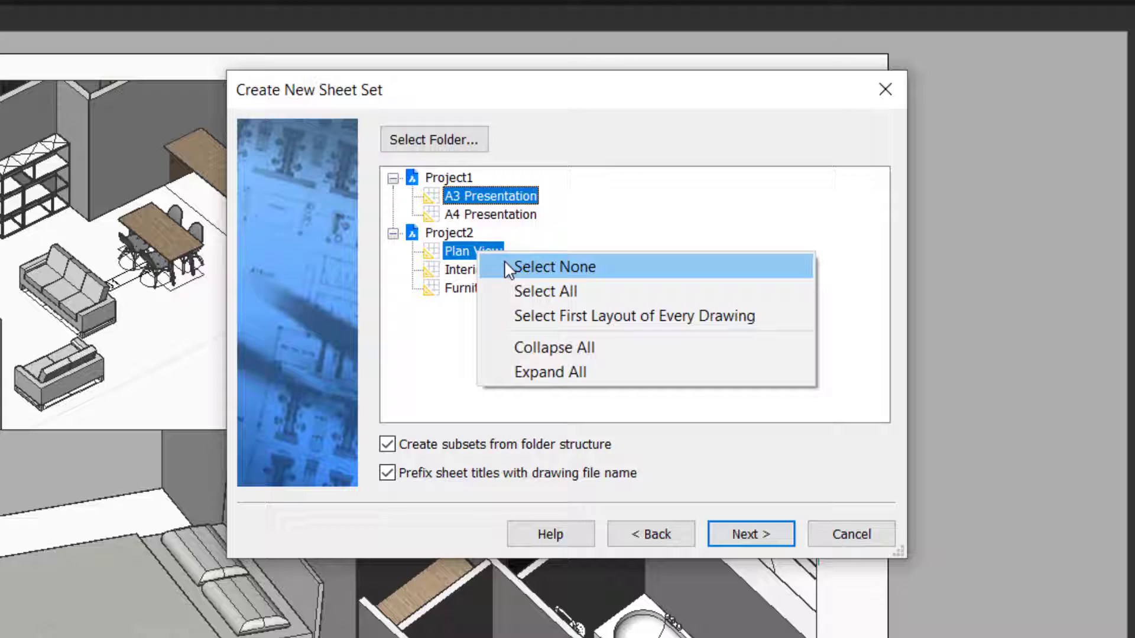
click(554, 267)
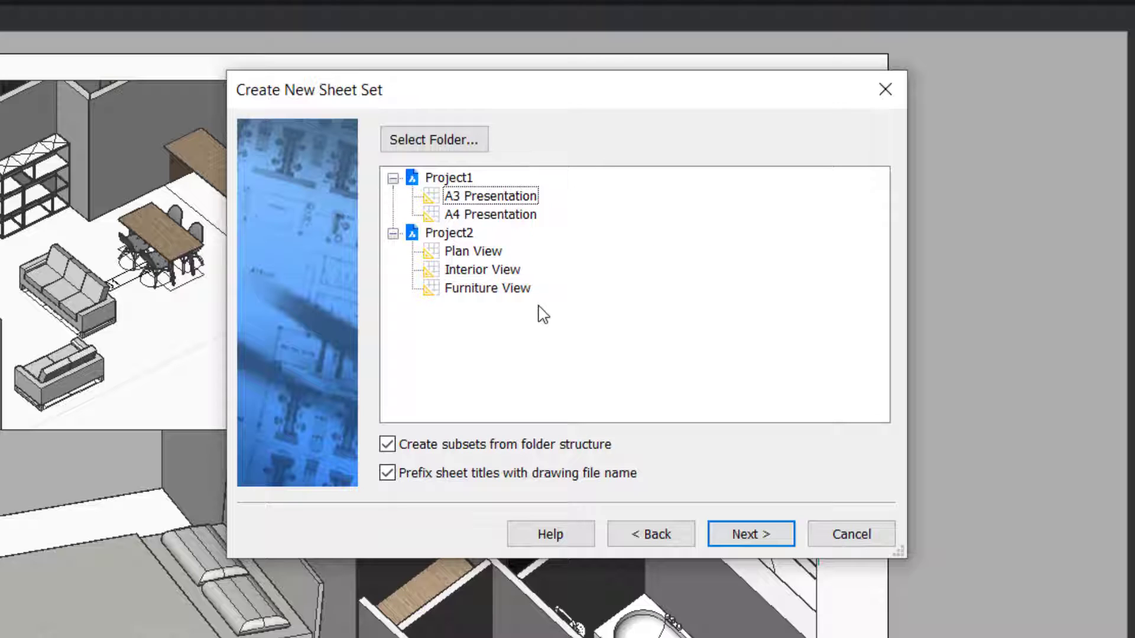
mouse_move(525, 220)
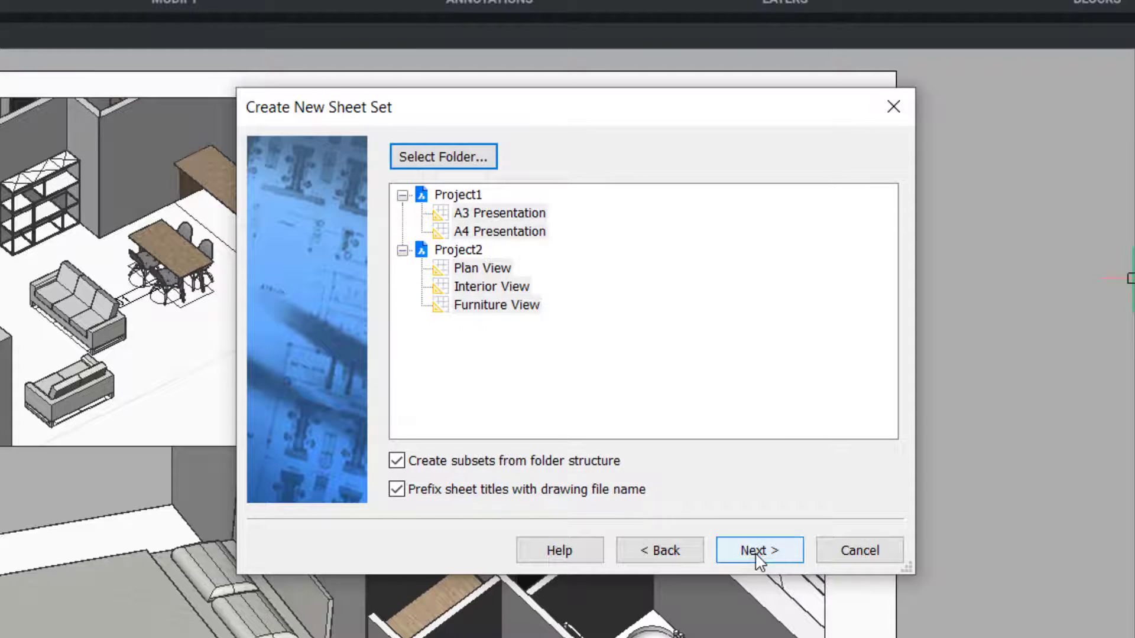
- Save the sheet set as Office Project.dst, described 'Office exterior & Interior project'
click(758, 550)
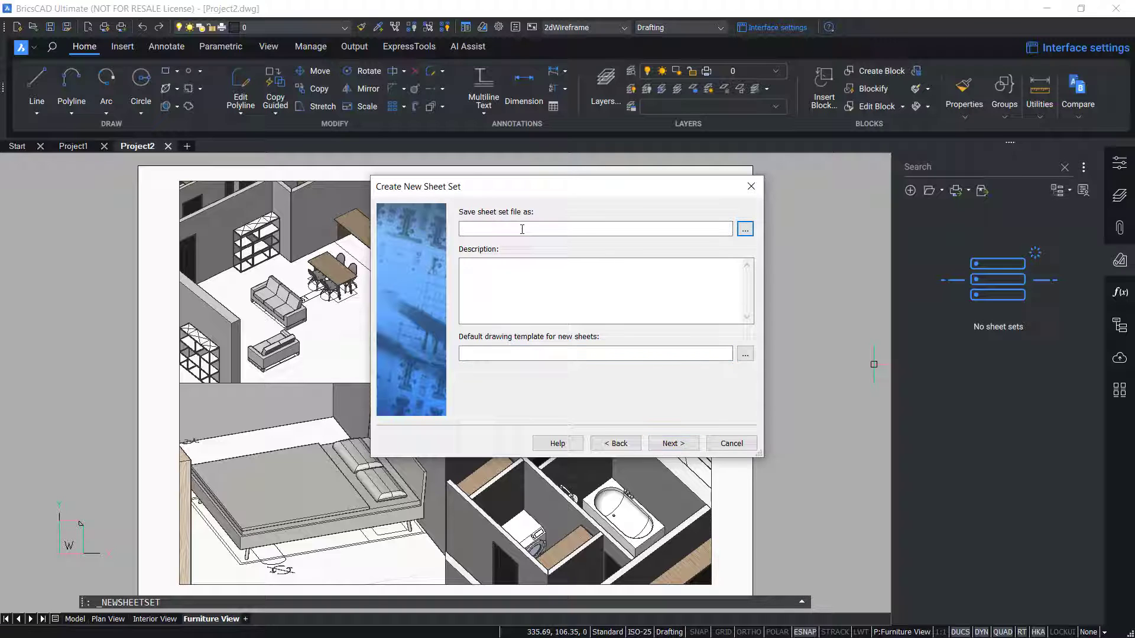
click(745, 229)
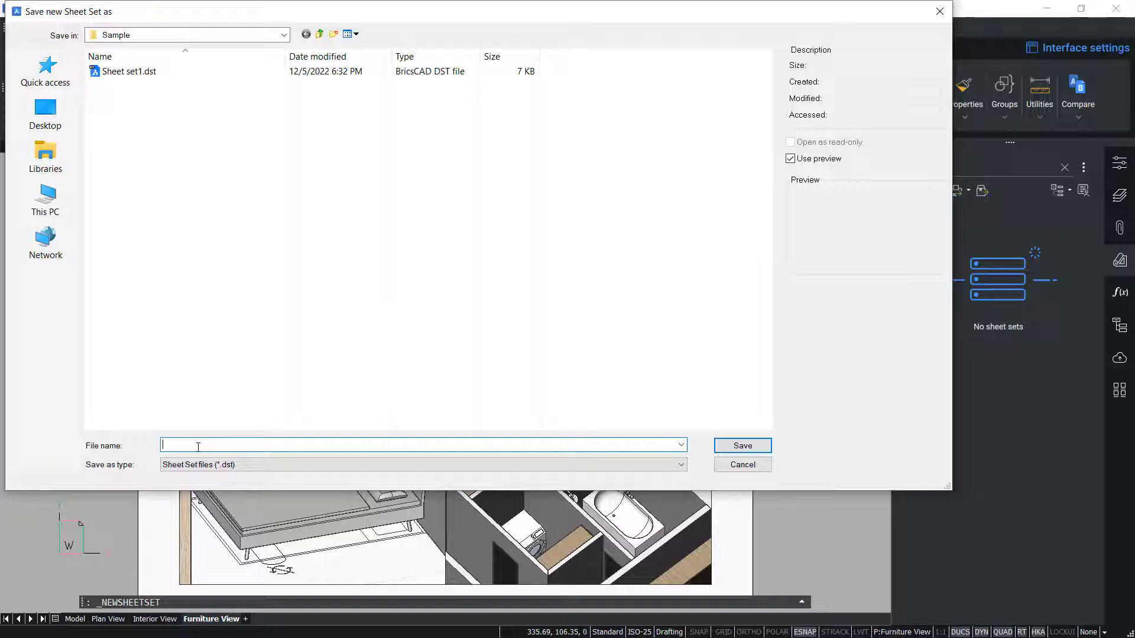
text(Office Project)
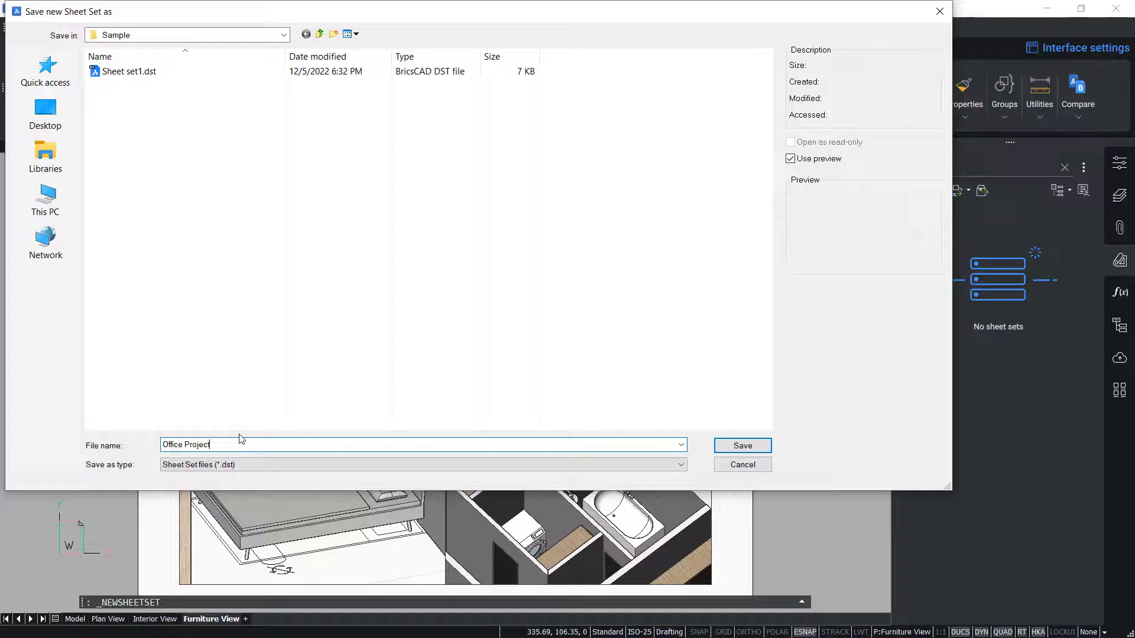
click(741, 446)
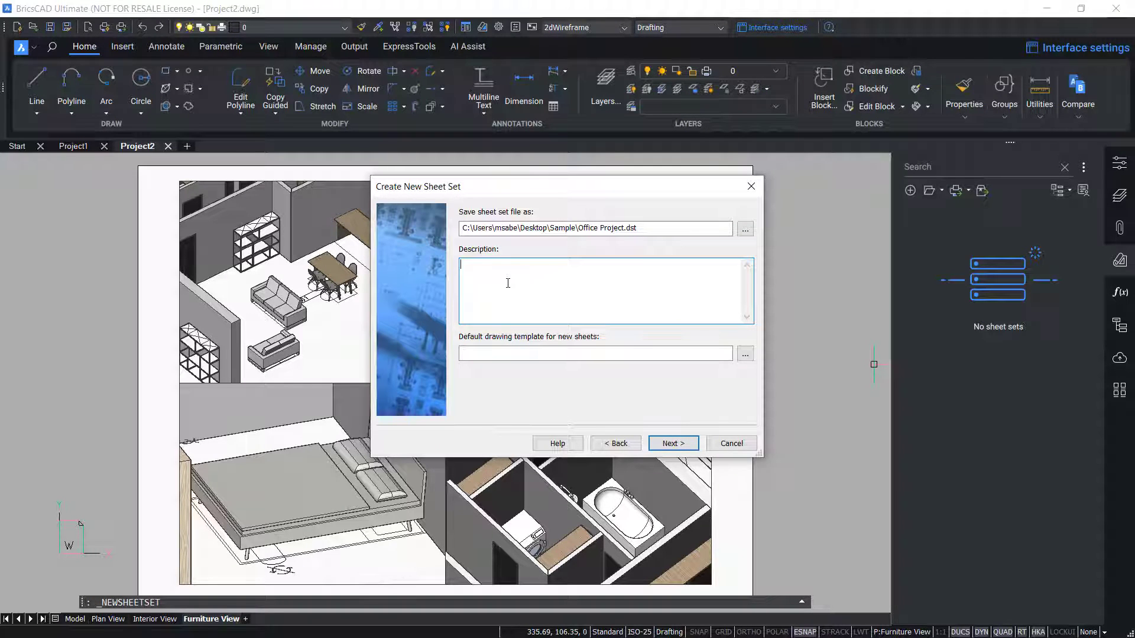
text(Office exterior & Interior project)
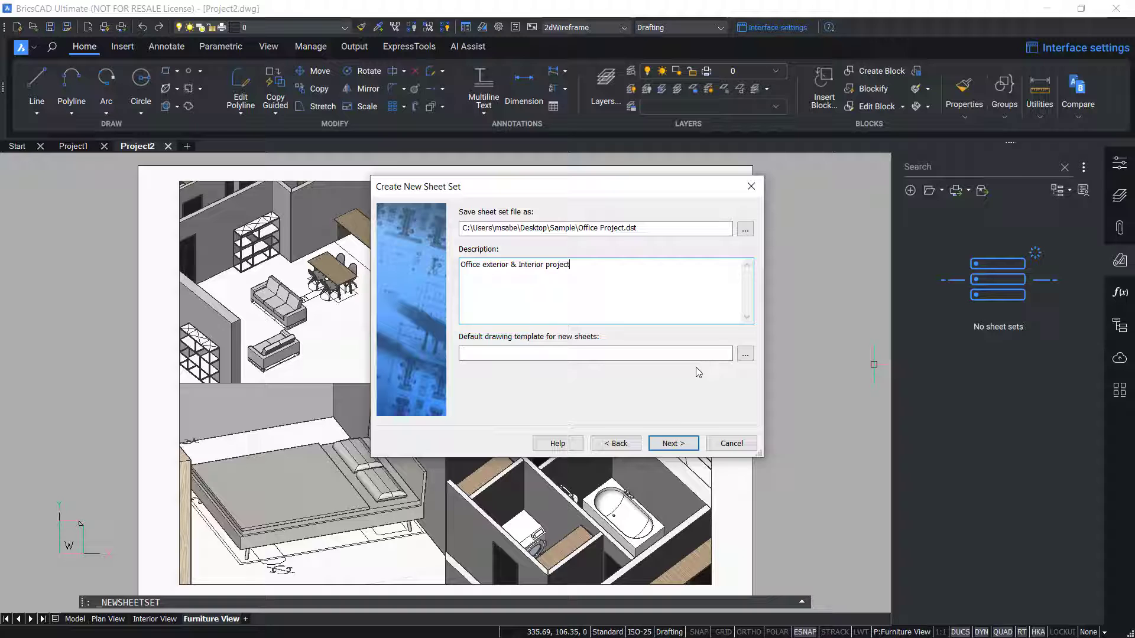
click(744, 354)
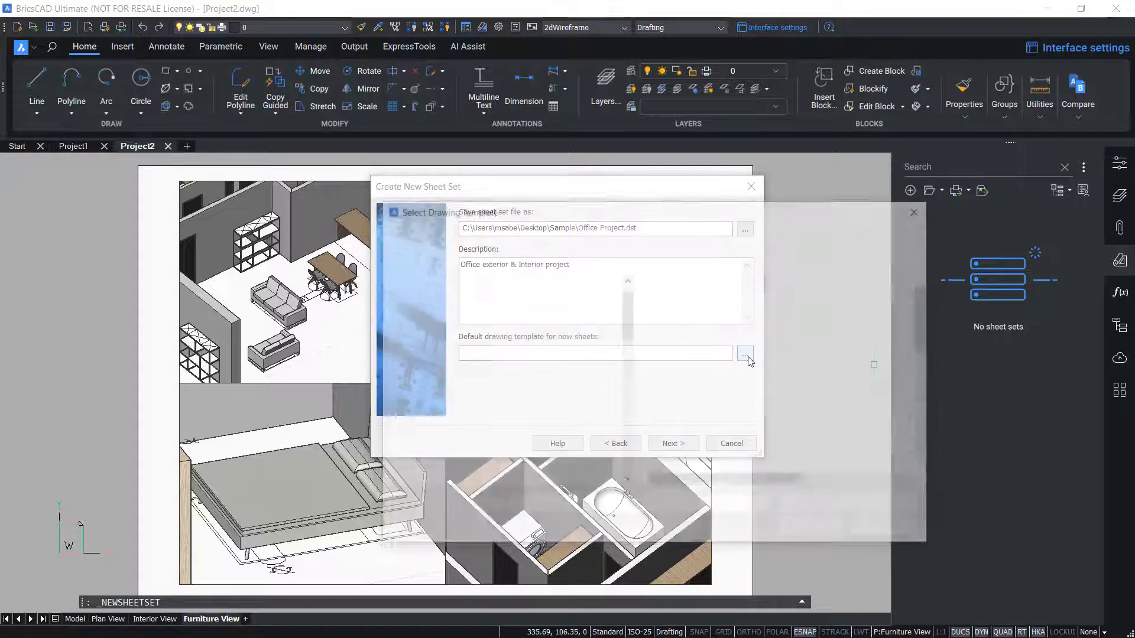
- Set default.dwg as the sheet template and finish the Office Project wizard
click(745, 353)
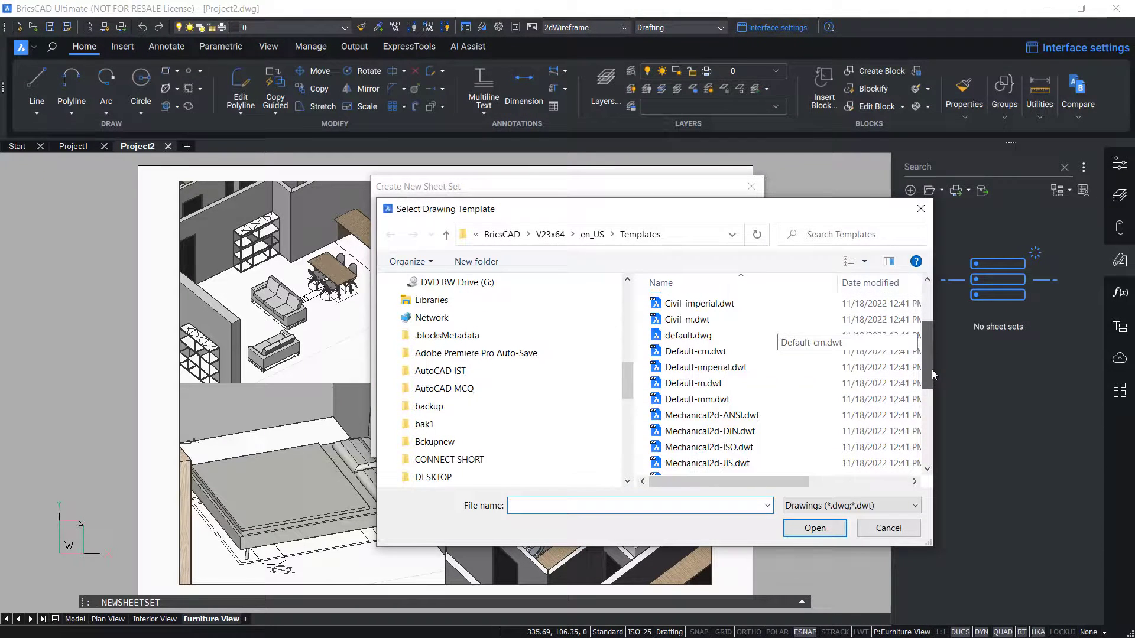
click(688, 335)
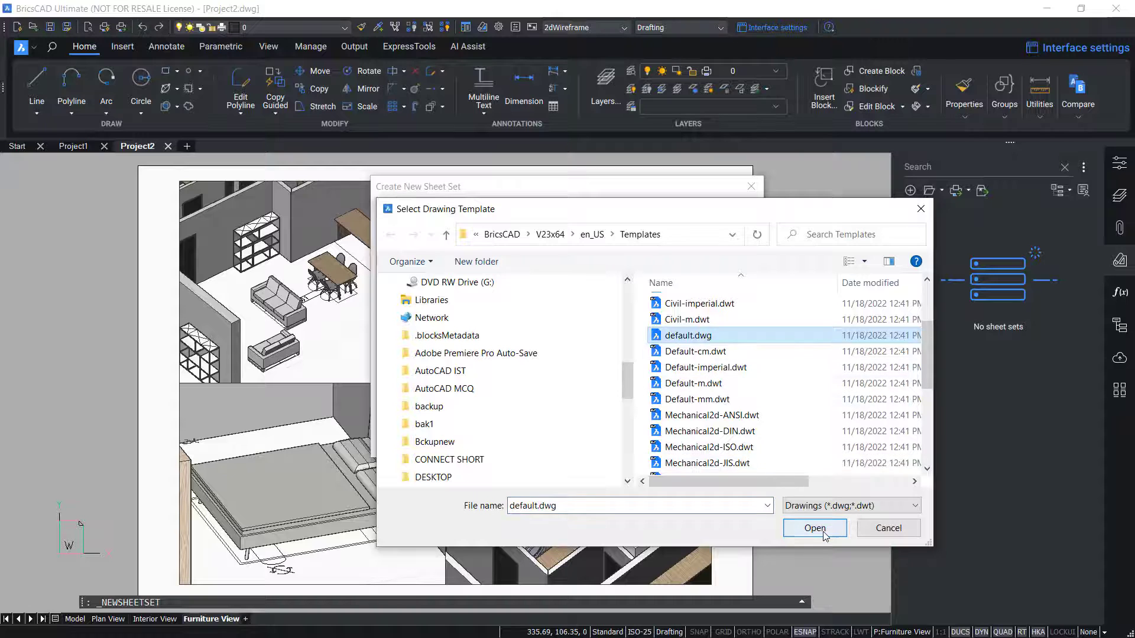
click(813, 528)
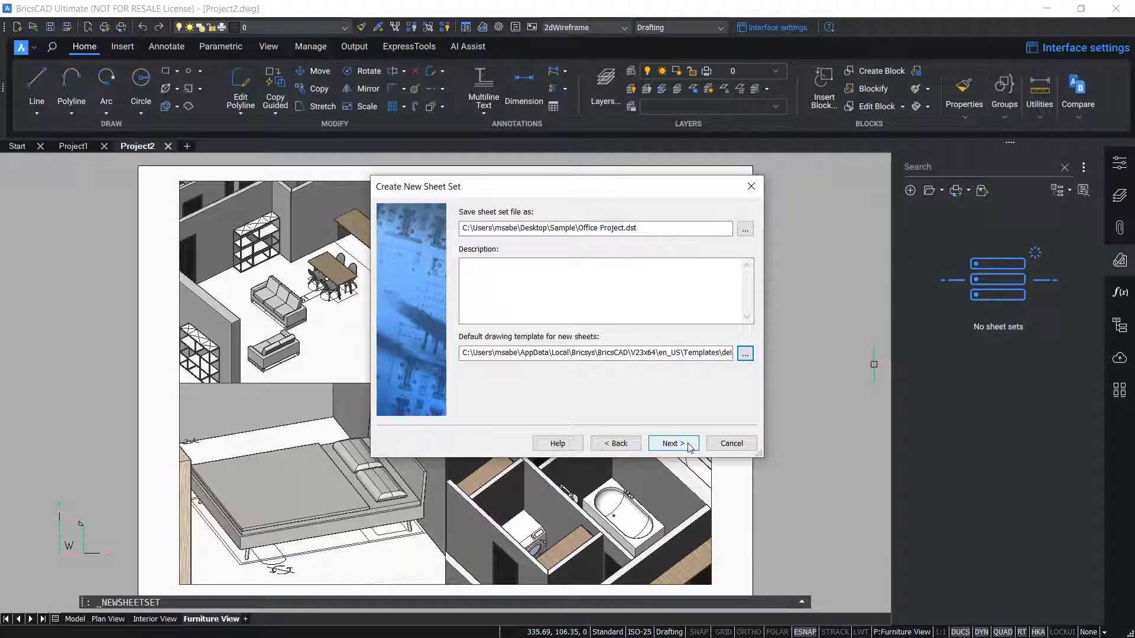
click(672, 443)
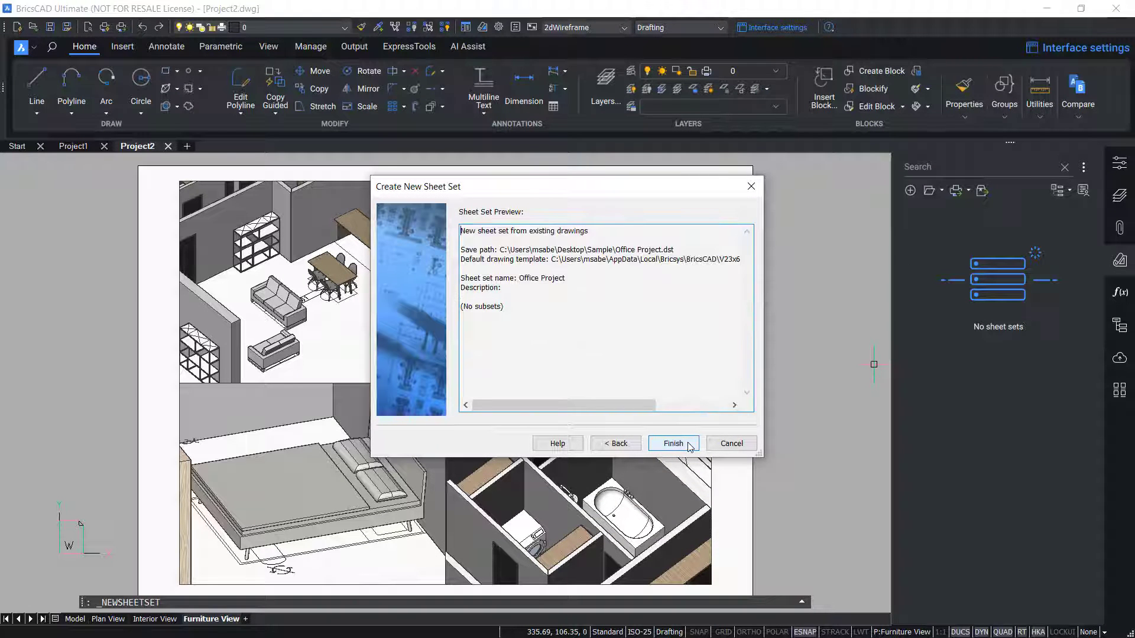
click(672, 443)
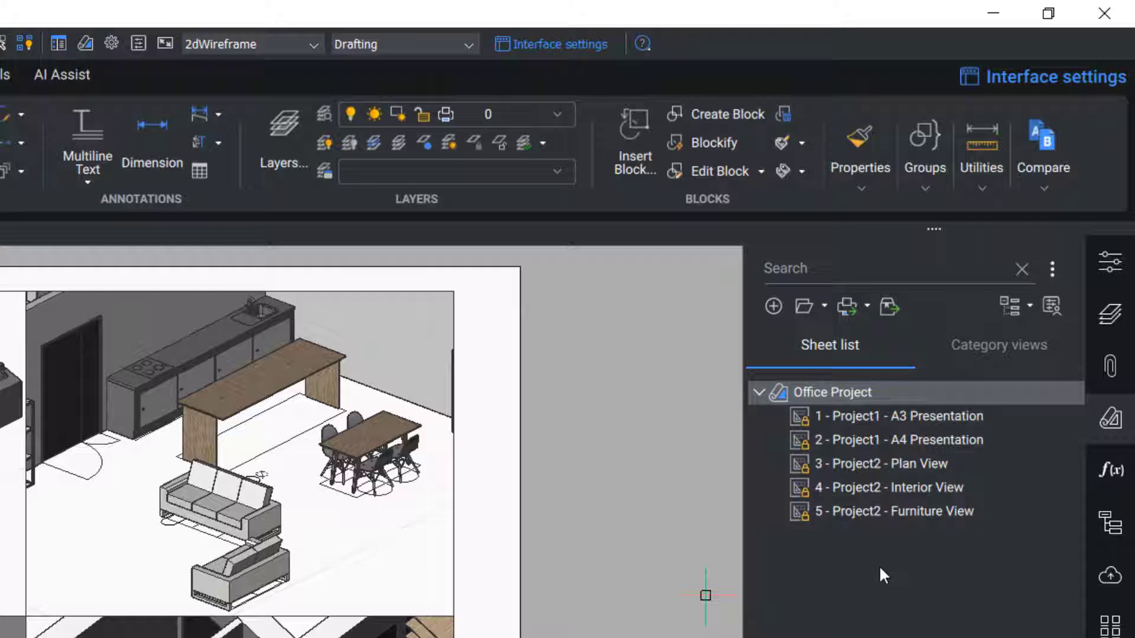
click(898, 511)
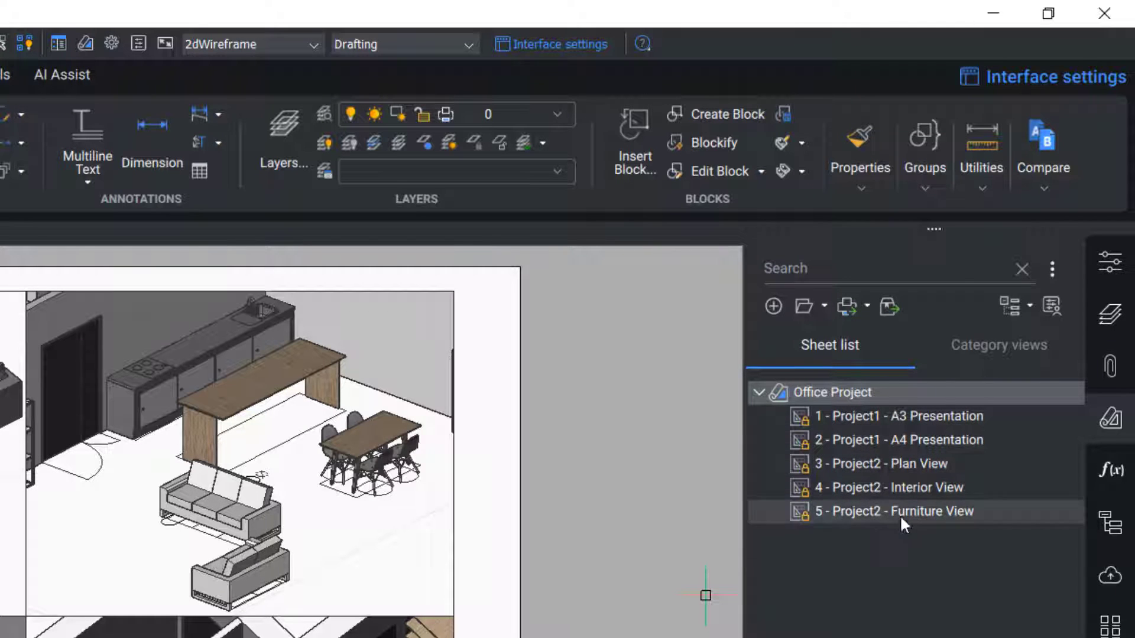
click(900, 415)
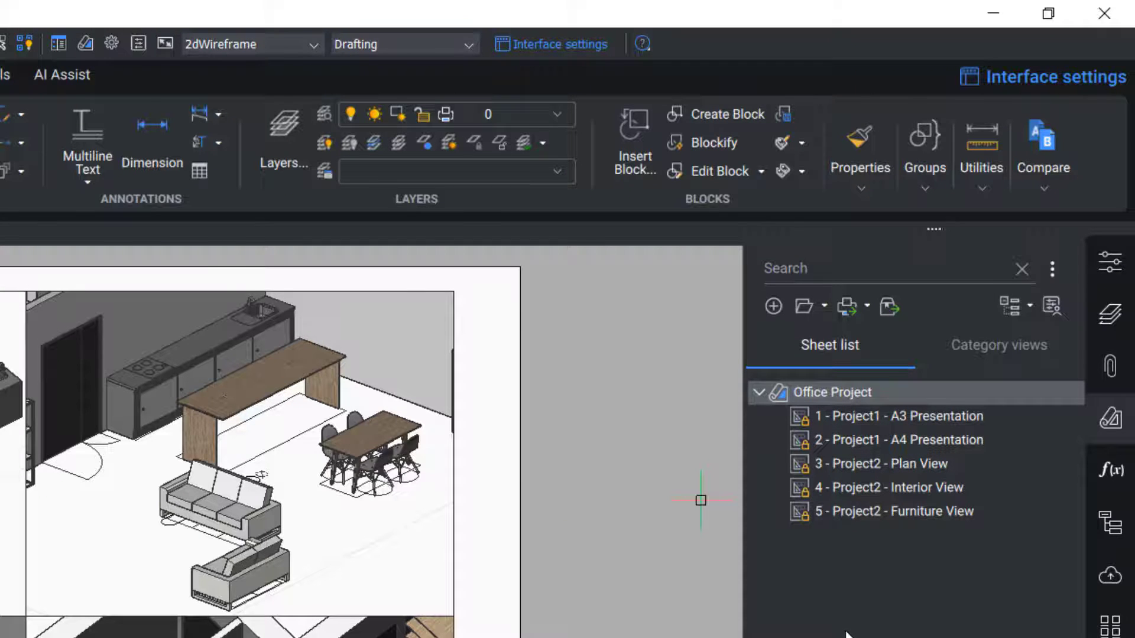
click(983, 190)
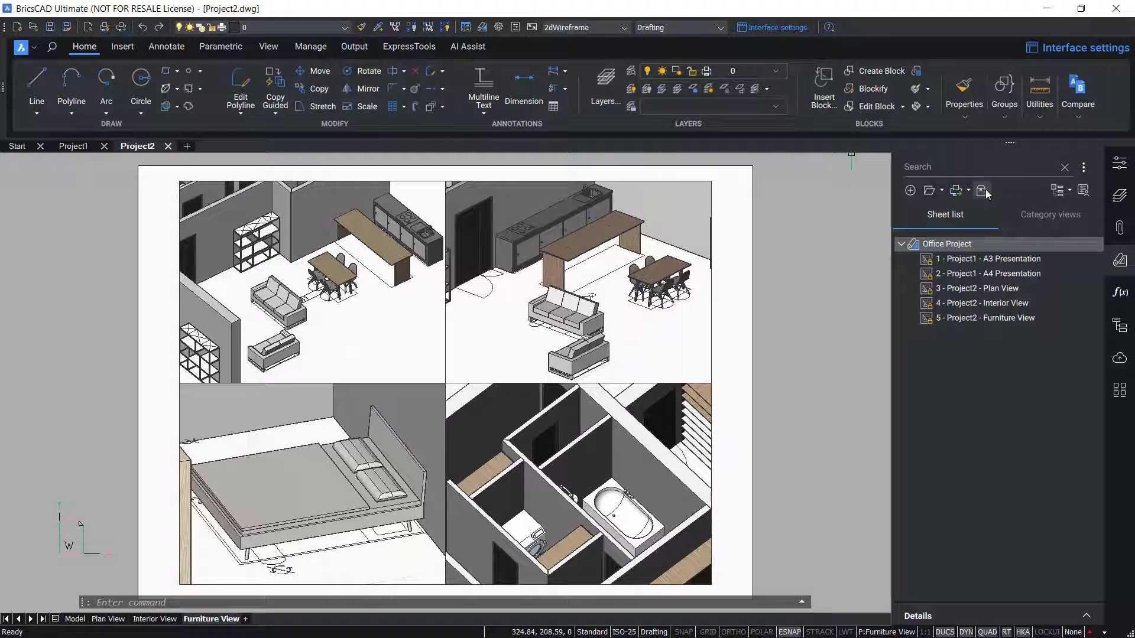
mouse_move(985, 190)
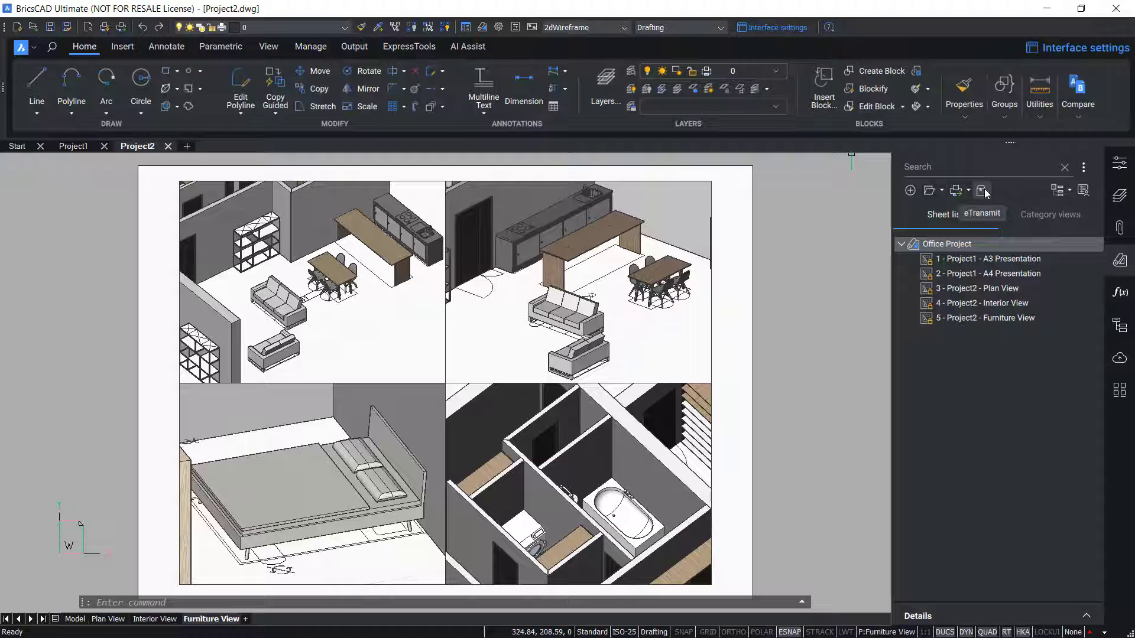
- Publish all Office Project sheets to PDF and view the publish details
click(958, 190)
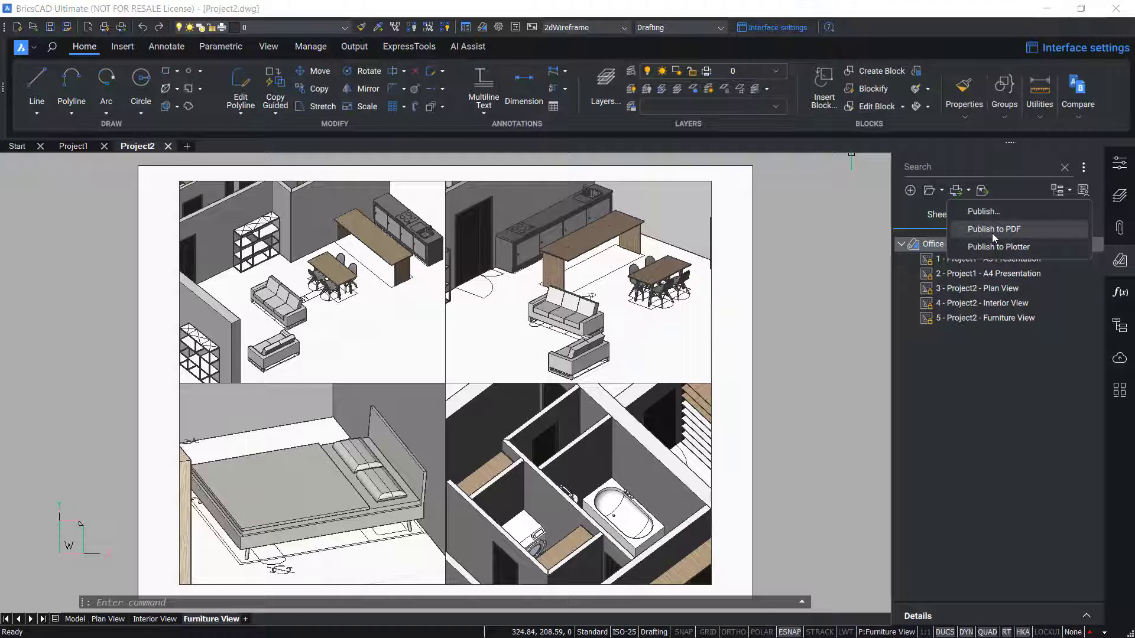
click(995, 229)
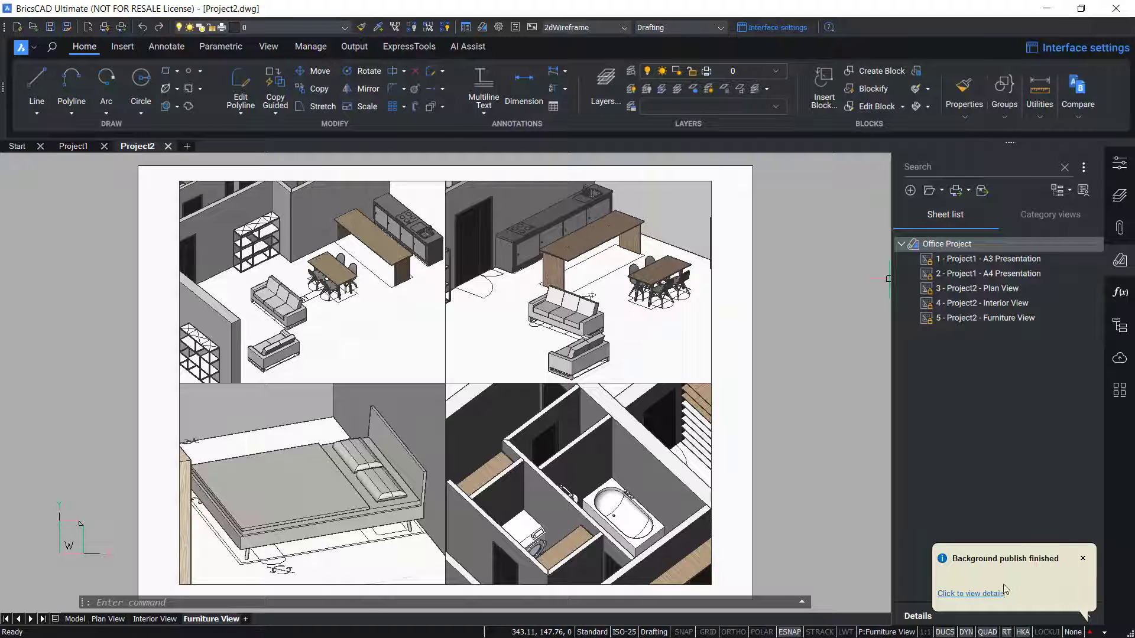
click(972, 594)
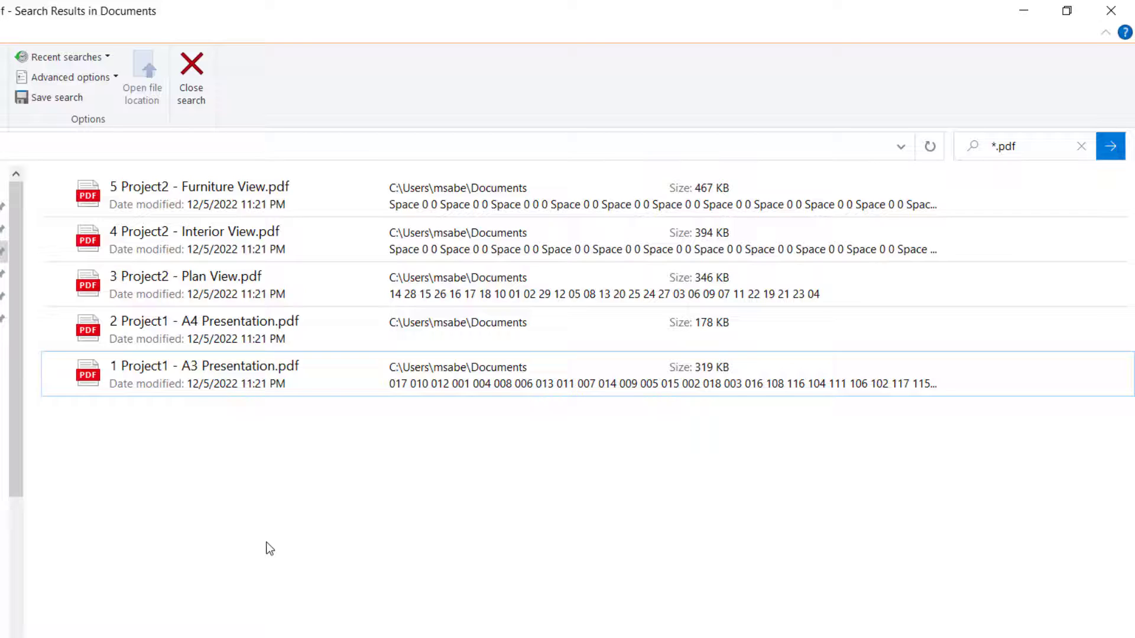
- Open '5 Project2 - Furniture View.pdf' with Google Chrome
right_click(204, 193)
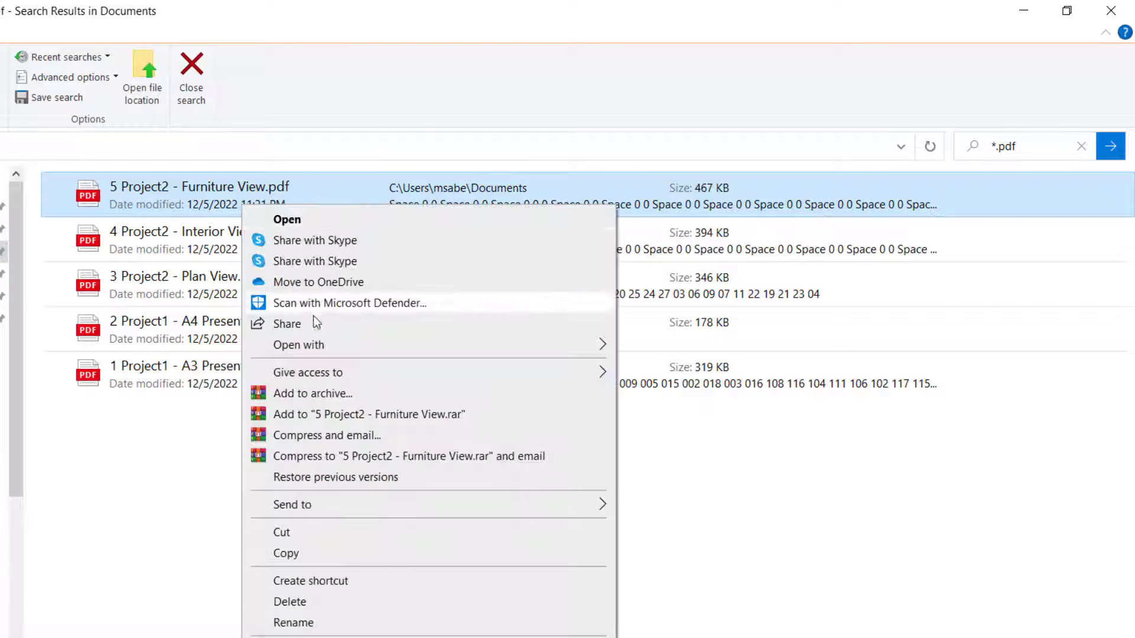
click(298, 345)
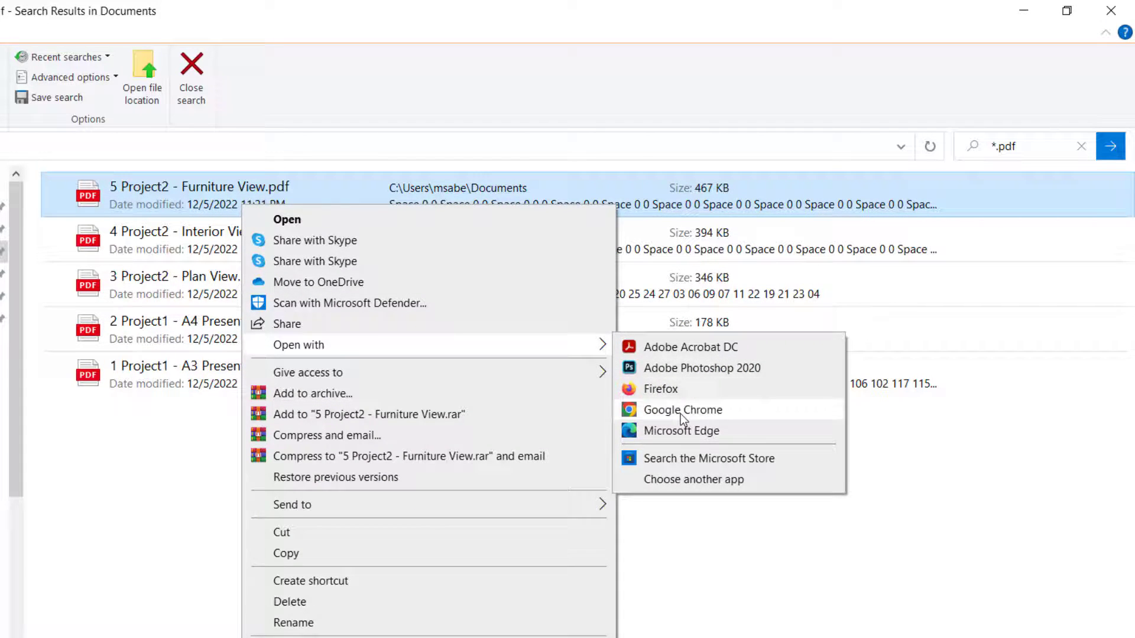
click(682, 410)
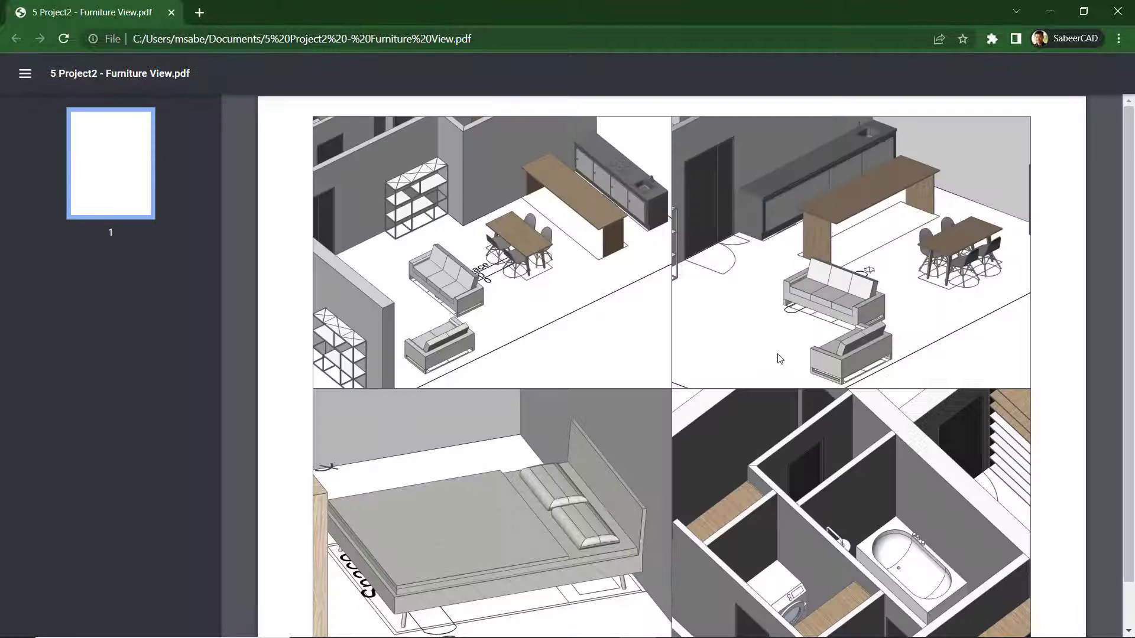